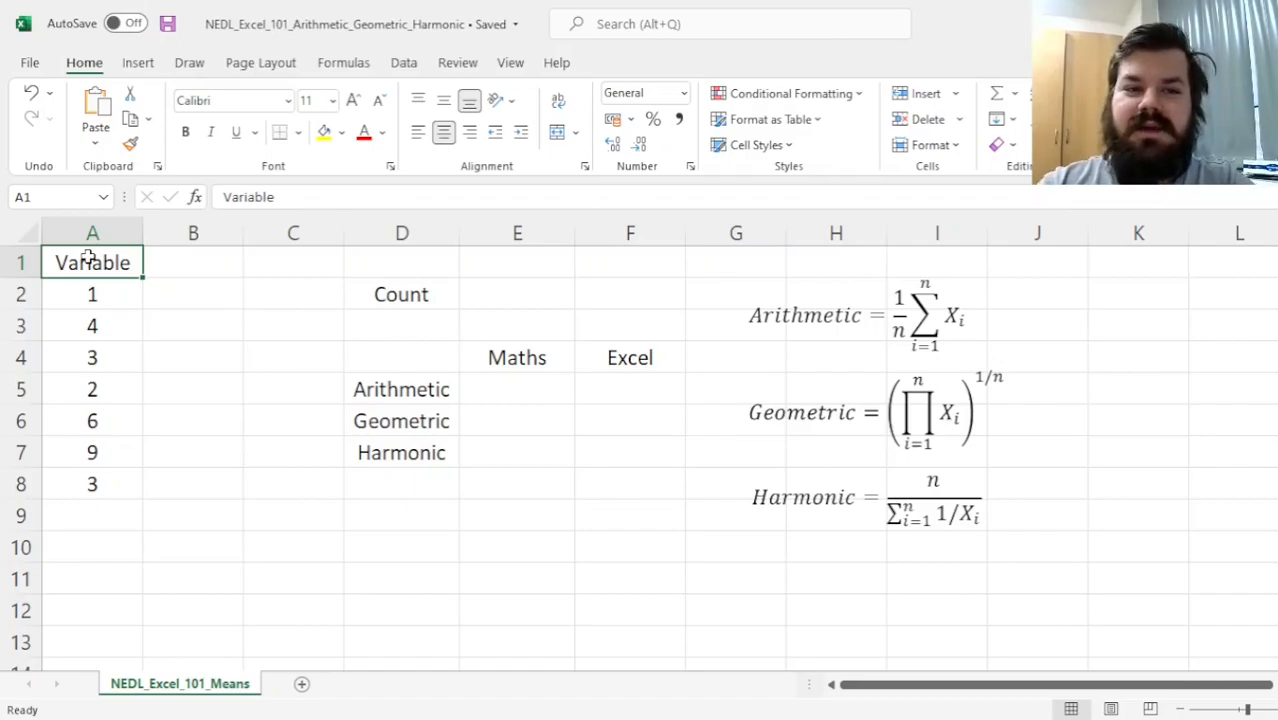
- Enter =COUNT(A2:A8) in E2 so the Count cell returns 7
left_click_drag(92, 294, 92, 484)
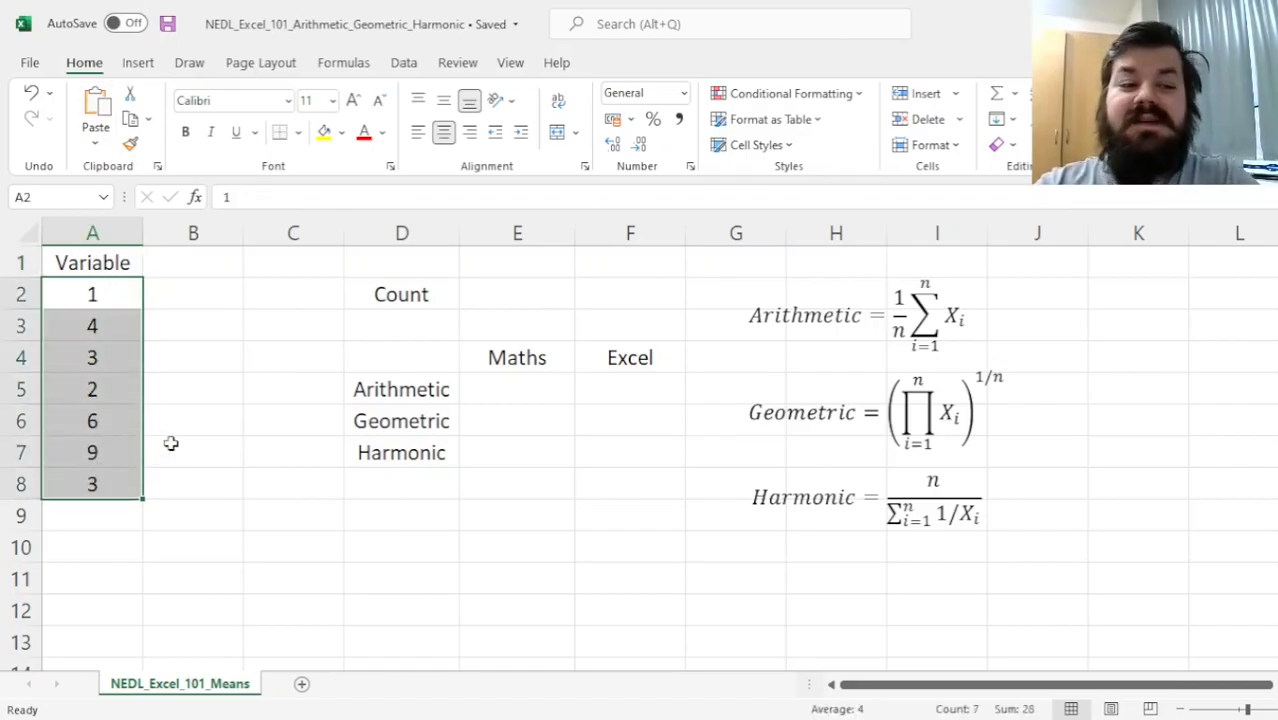
mouse_move(240, 360)
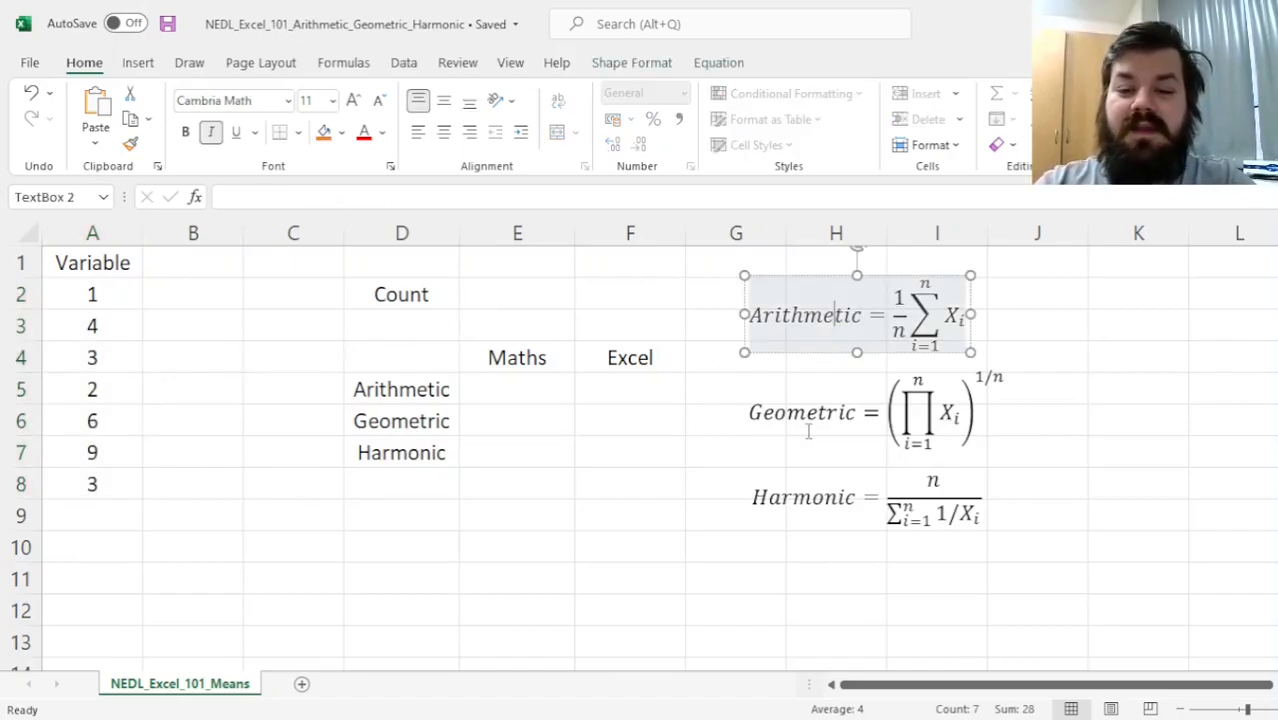
left_click(802, 496)
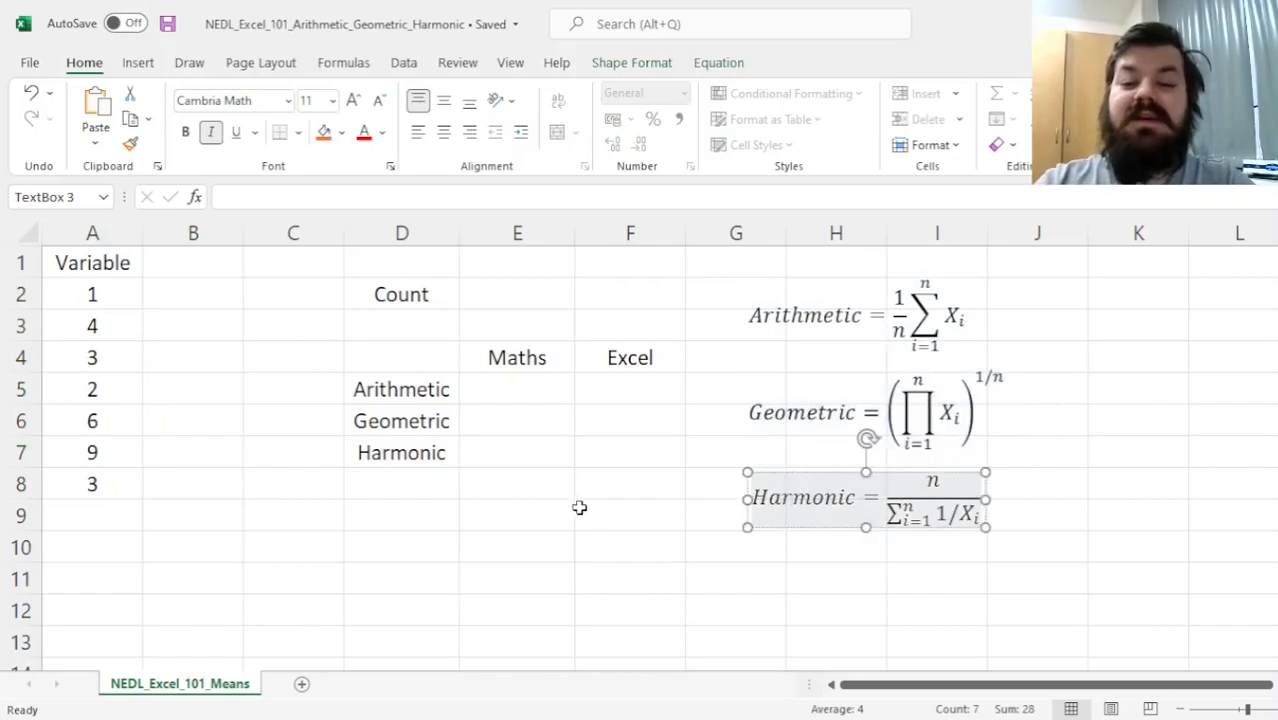
mouse_move(690, 384)
type("=")
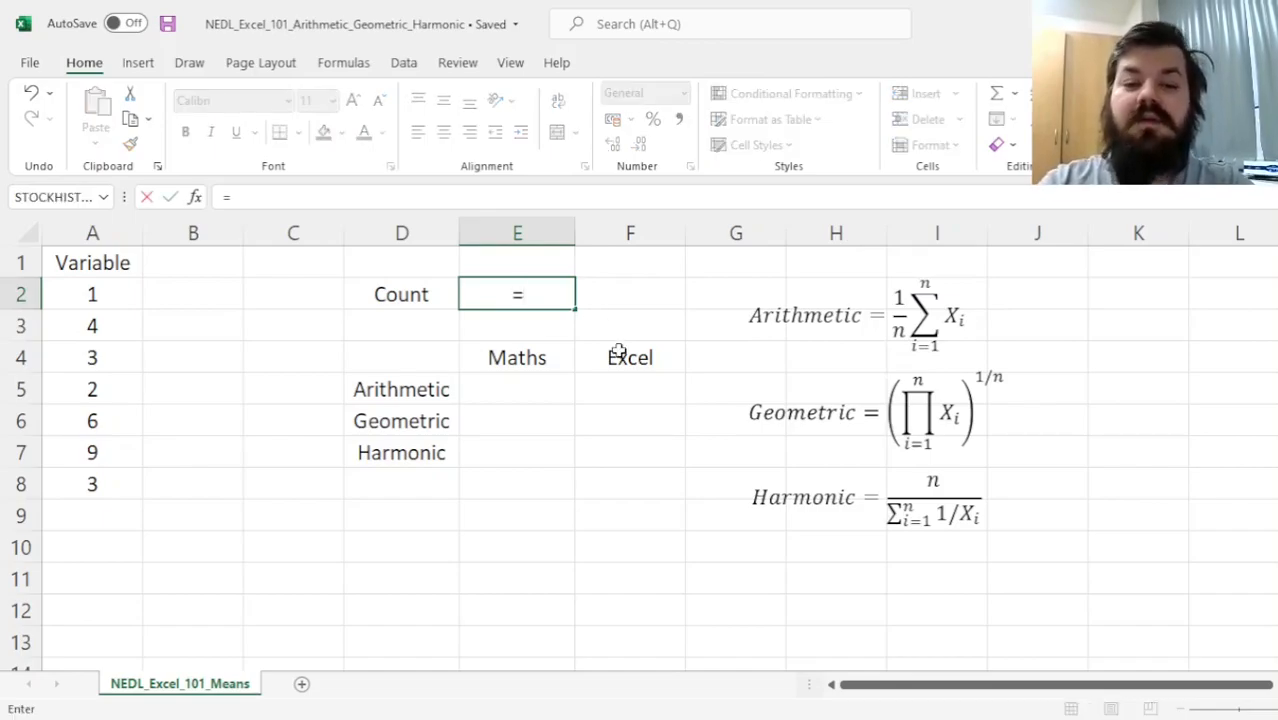
type("COUN")
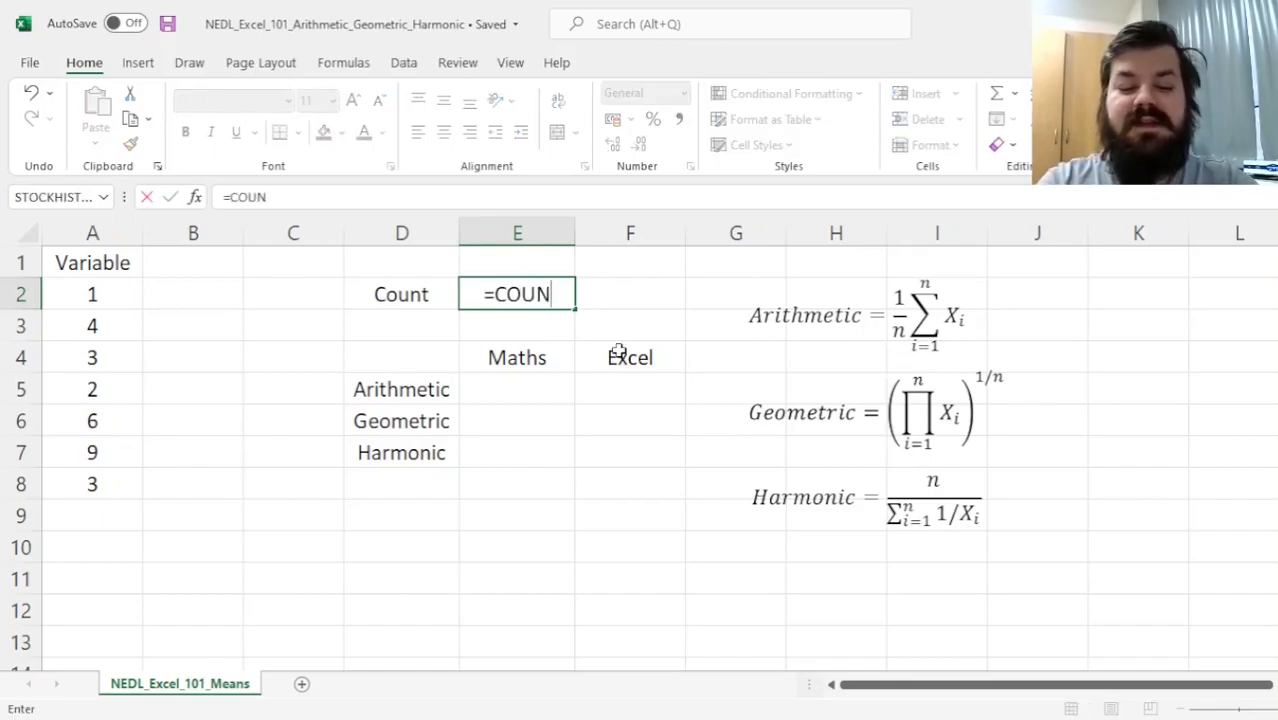
left_click_drag(92, 294, 92, 452)
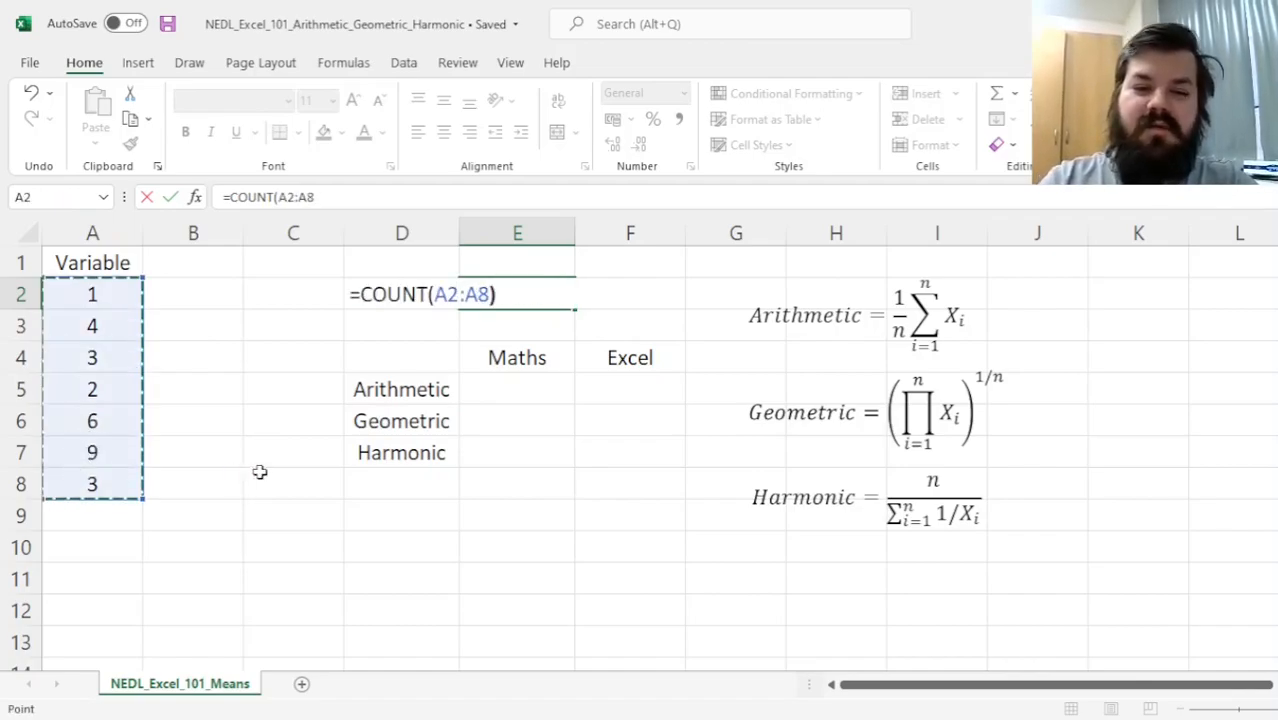
key("Enter")
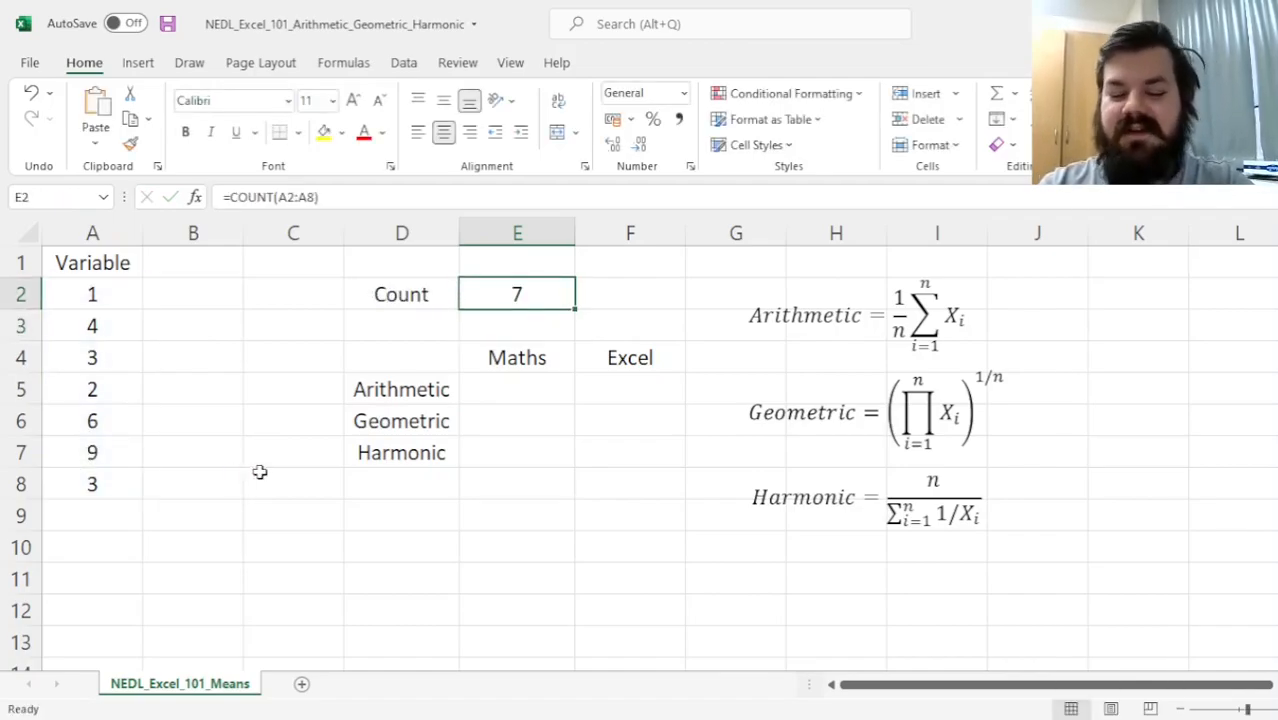
- Compute the arithmetic mean 4.0000 with =SUM(A2:A8)/E2 in E5 and =AVERAGE(A2:A8) in F5
left_click(516, 388)
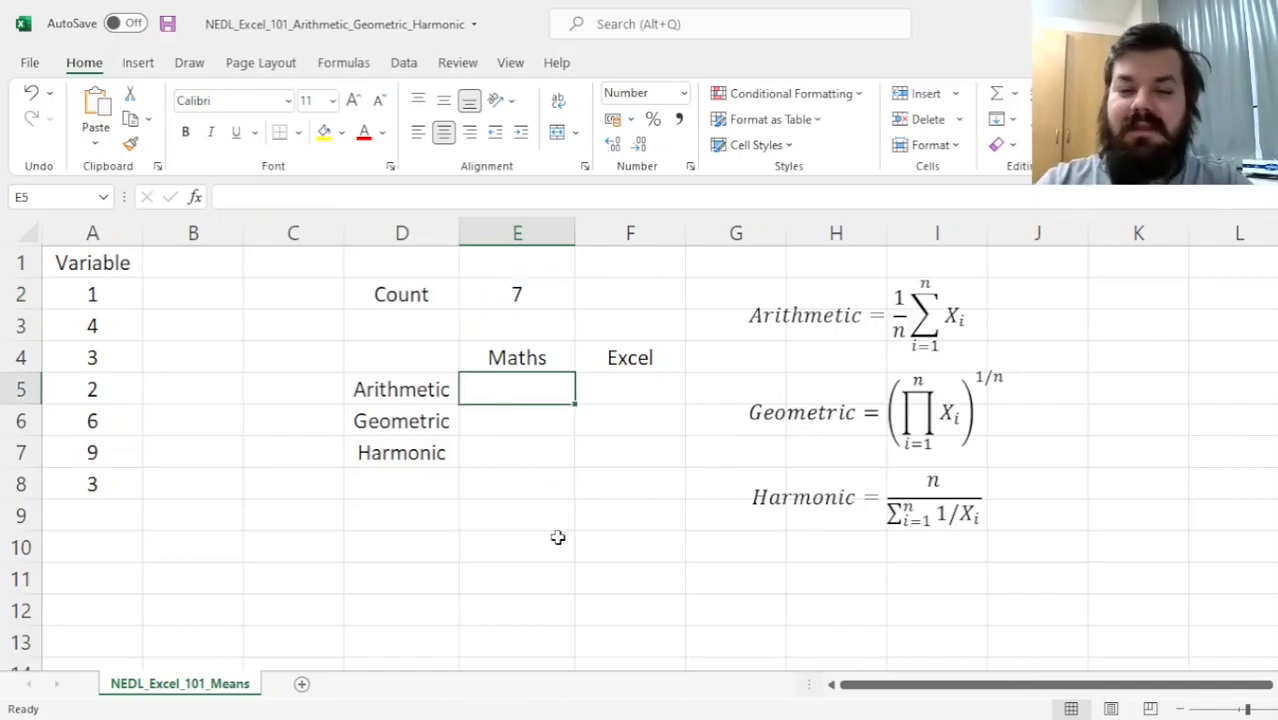
type("=")
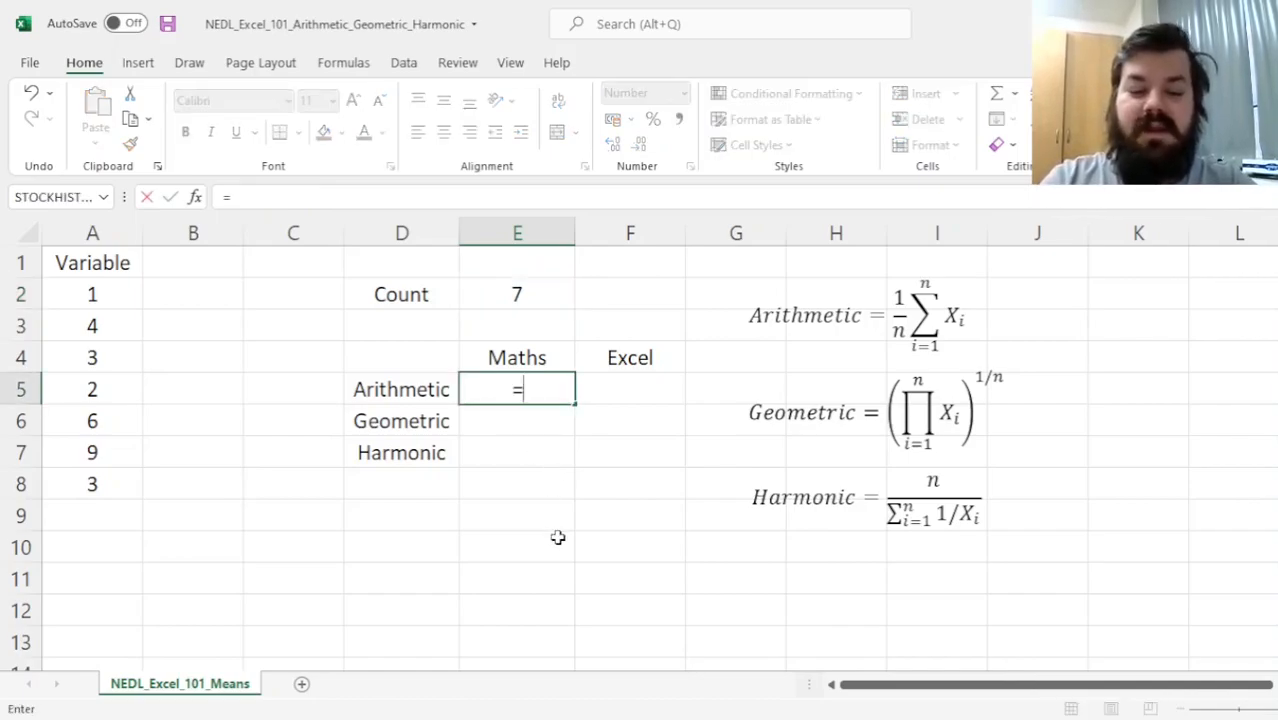
left_click(92, 294)
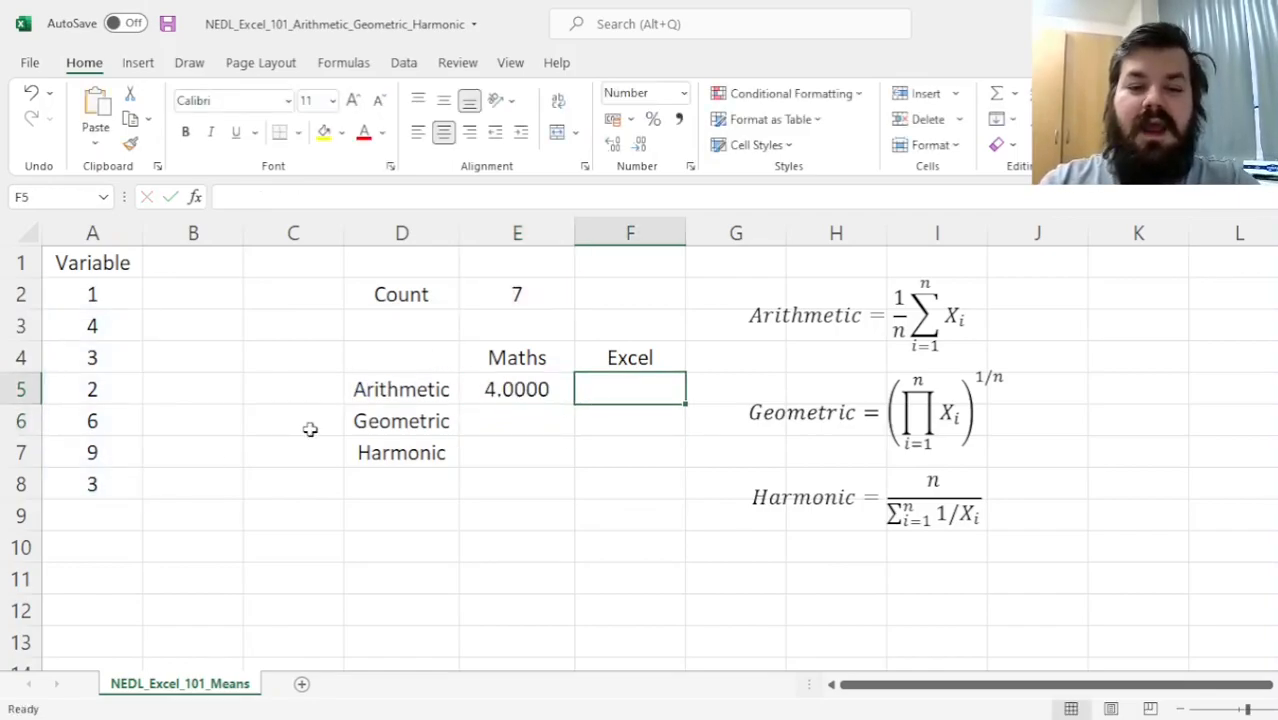
type("=AVERAGE(A2:A8")
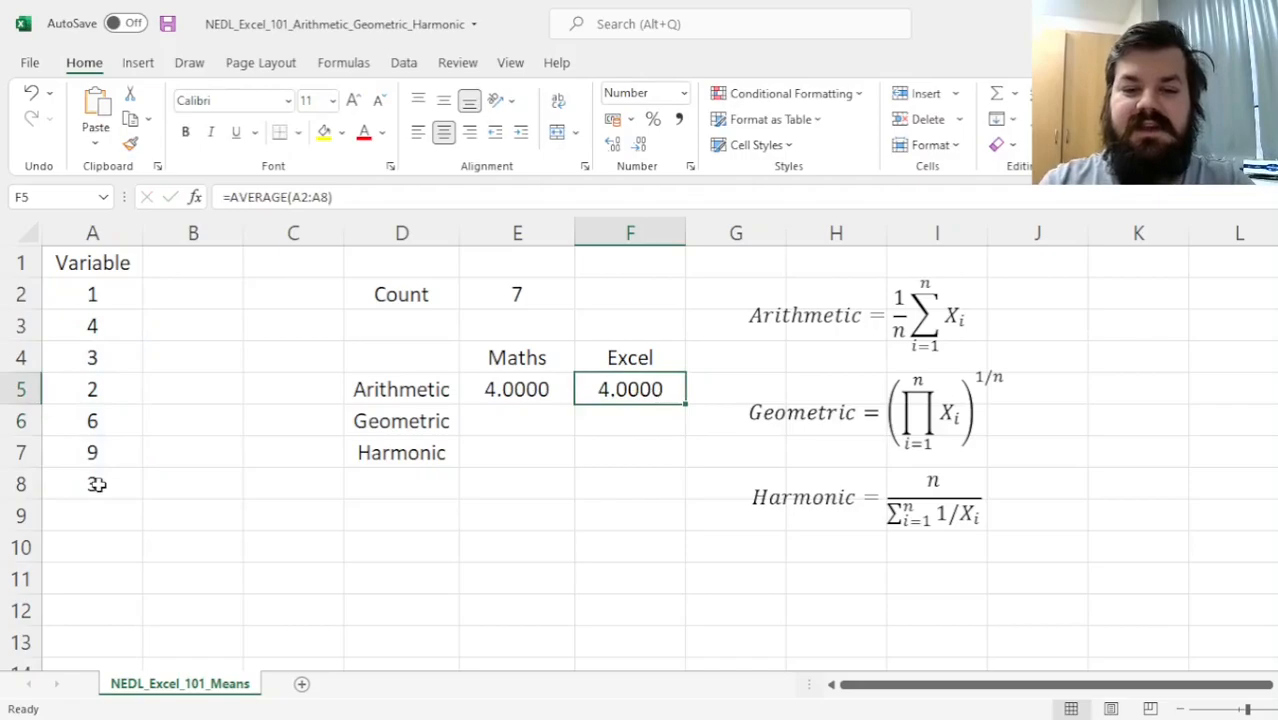
left_click(516, 420)
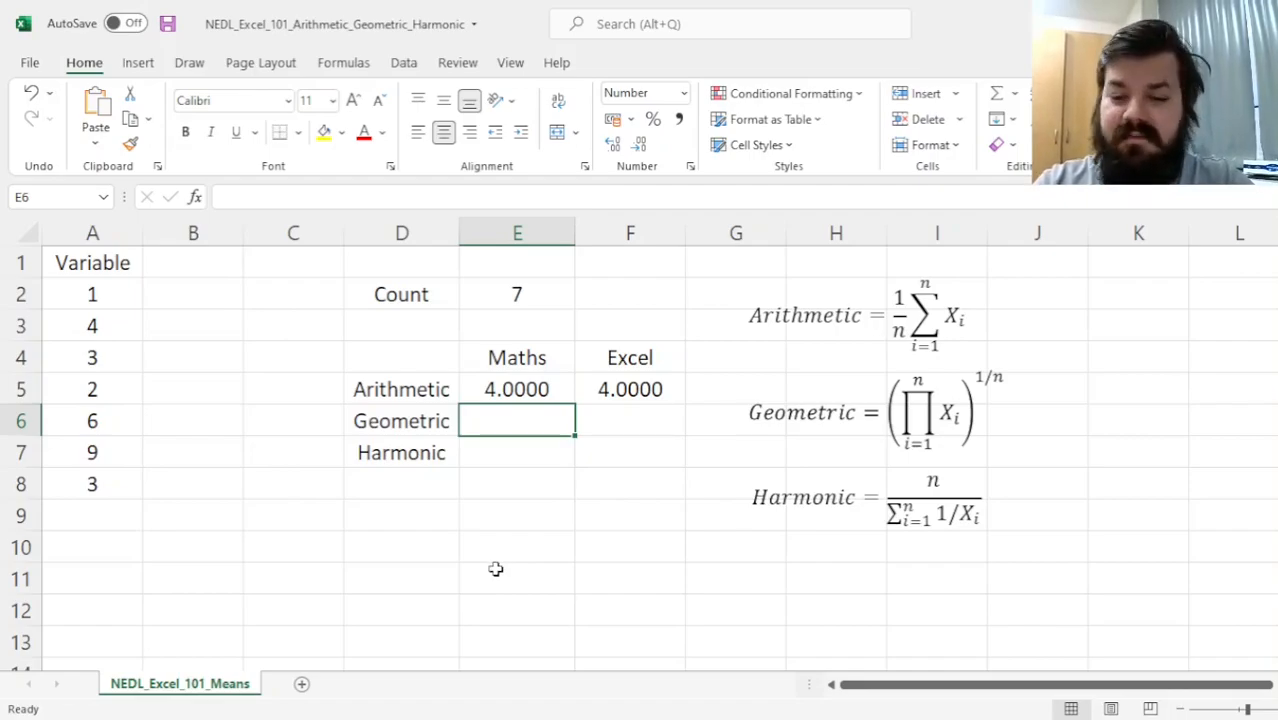
mouse_move(456, 584)
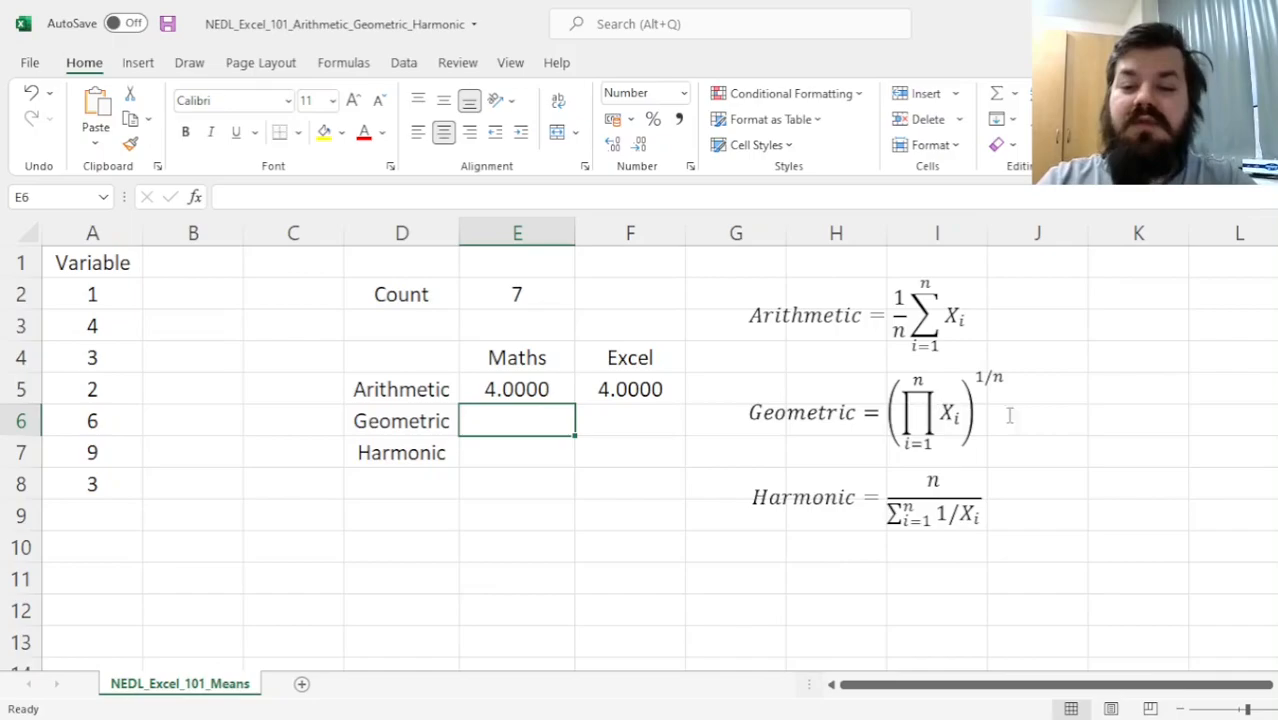
mouse_move(1020, 432)
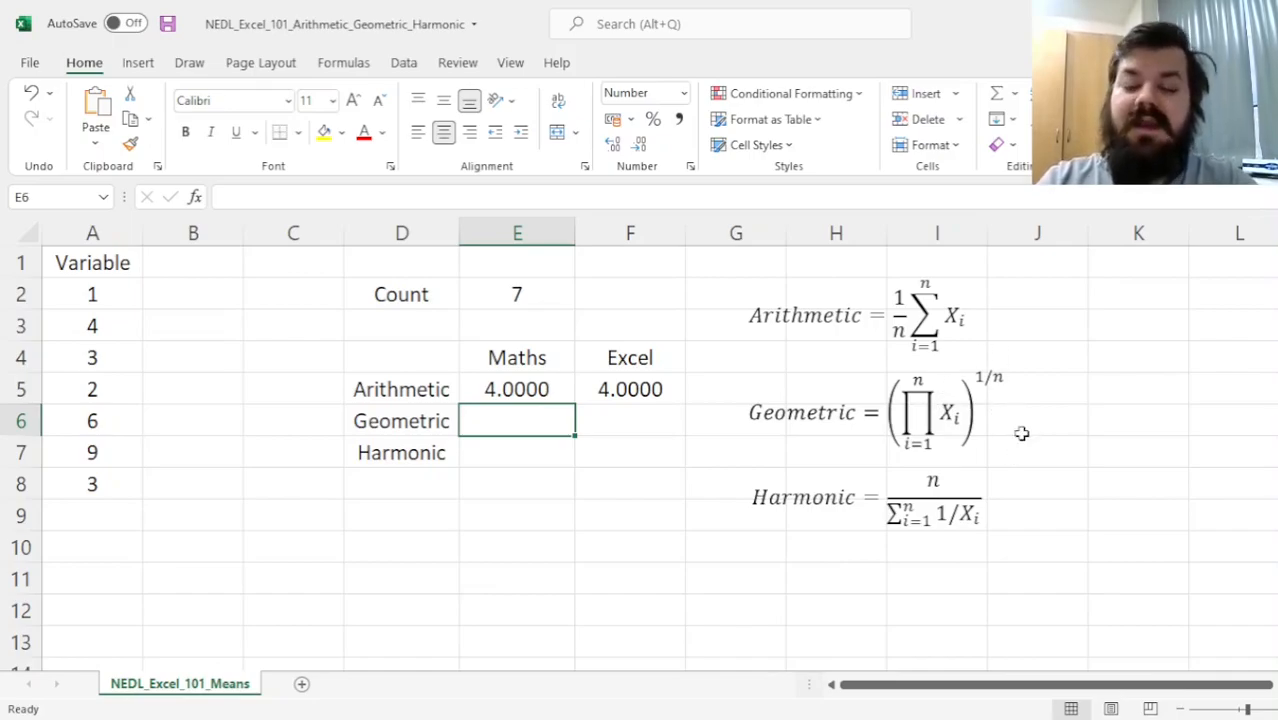
mouse_move(554, 548)
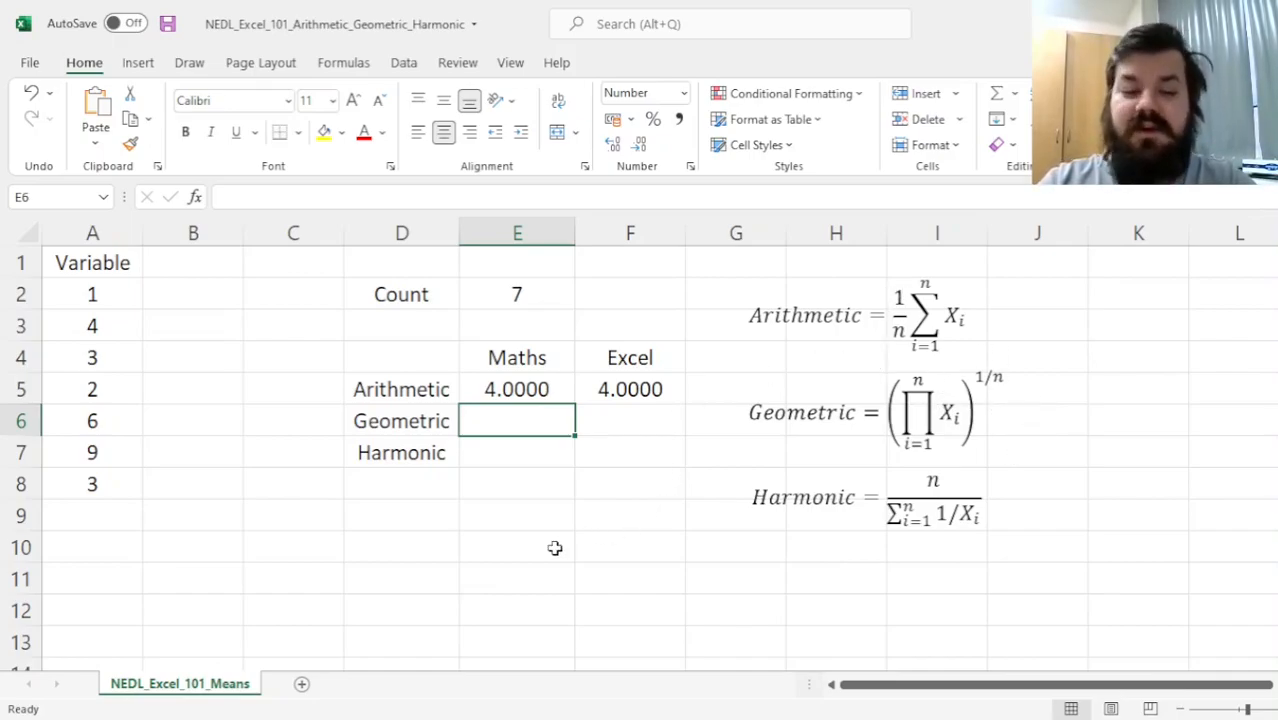
- Enter =PRODUCT(A2:A8)^(1/E2) in E6, giving the geometric mean 3.2570
type("=")
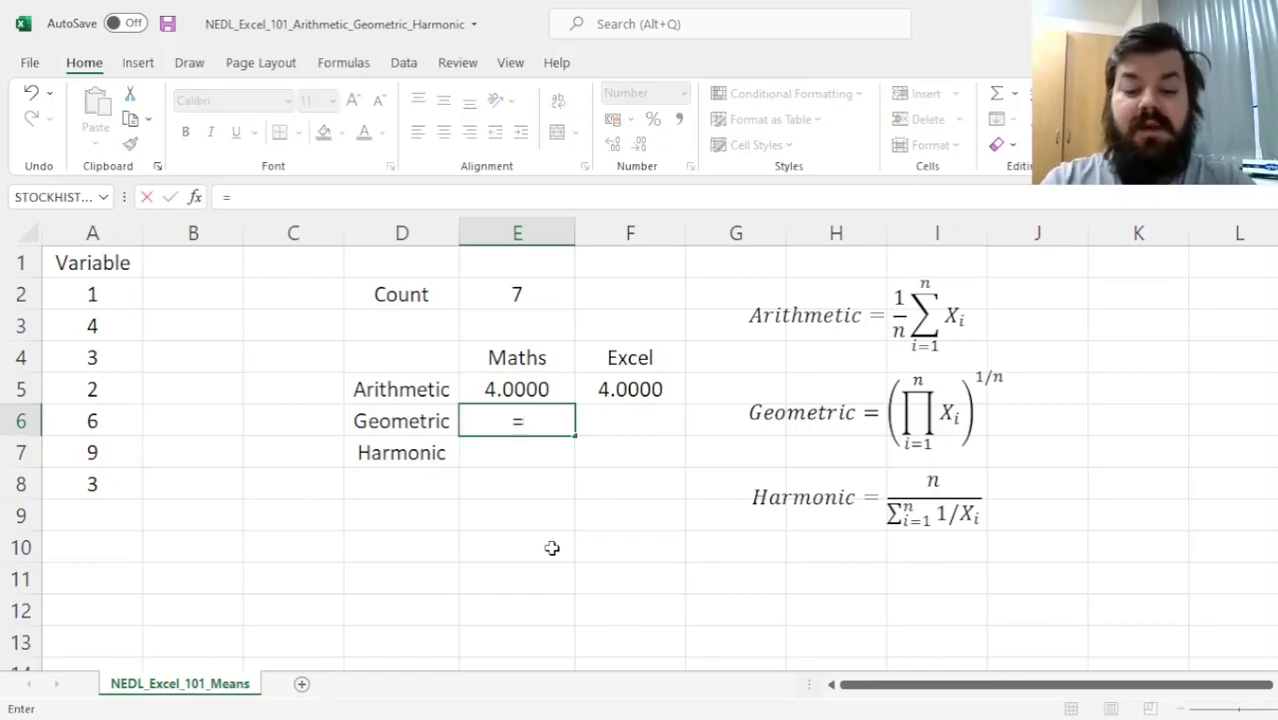
type("PRODUCT(")
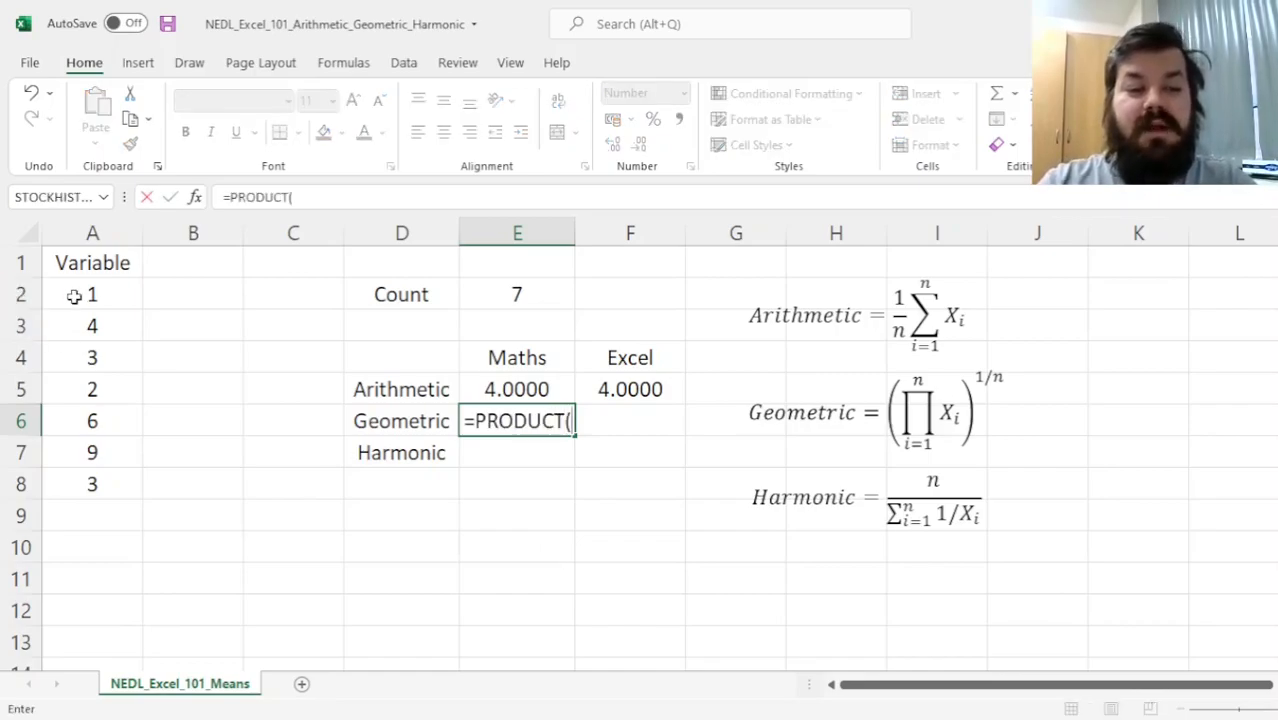
left_click_drag(92, 294, 92, 484)
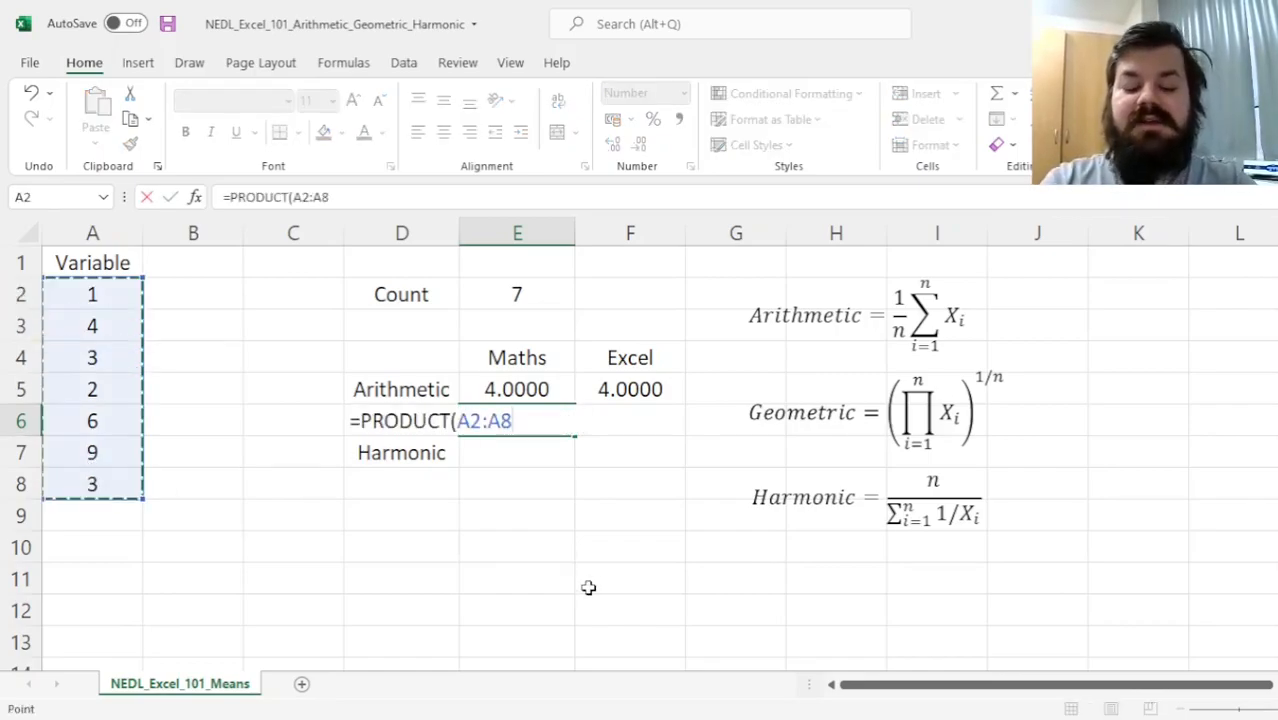
type(")")
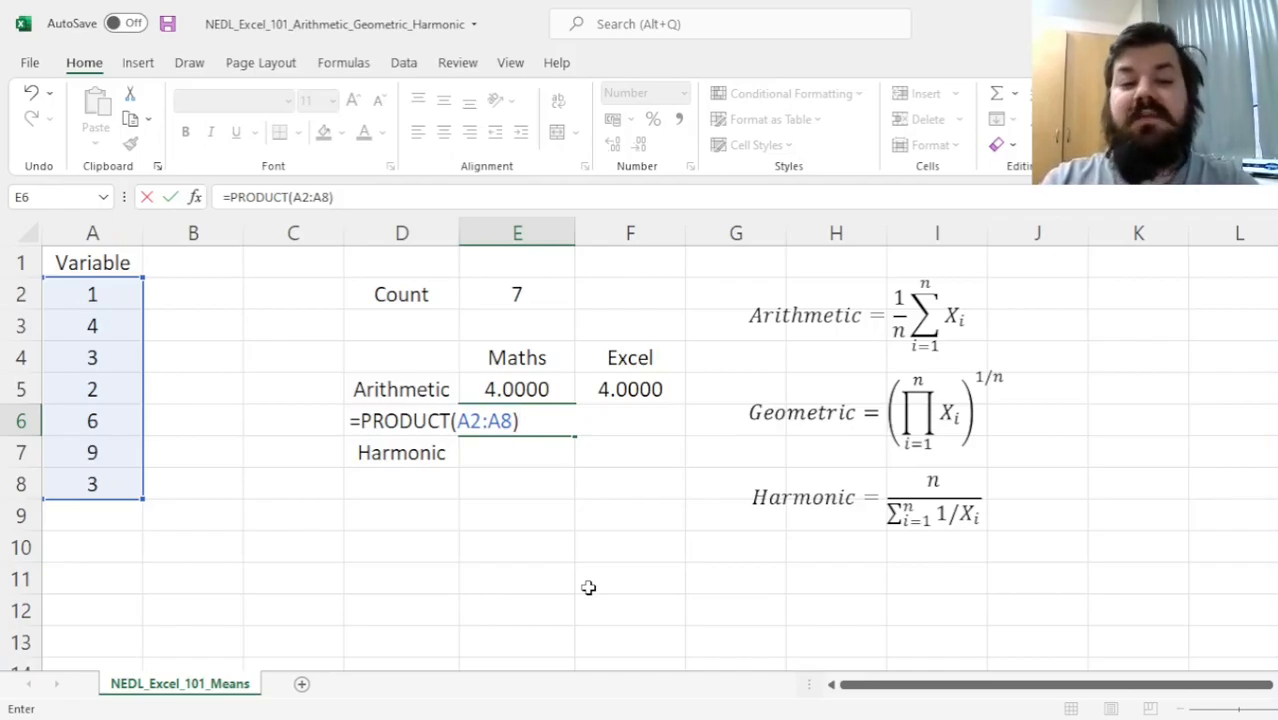
type("^")
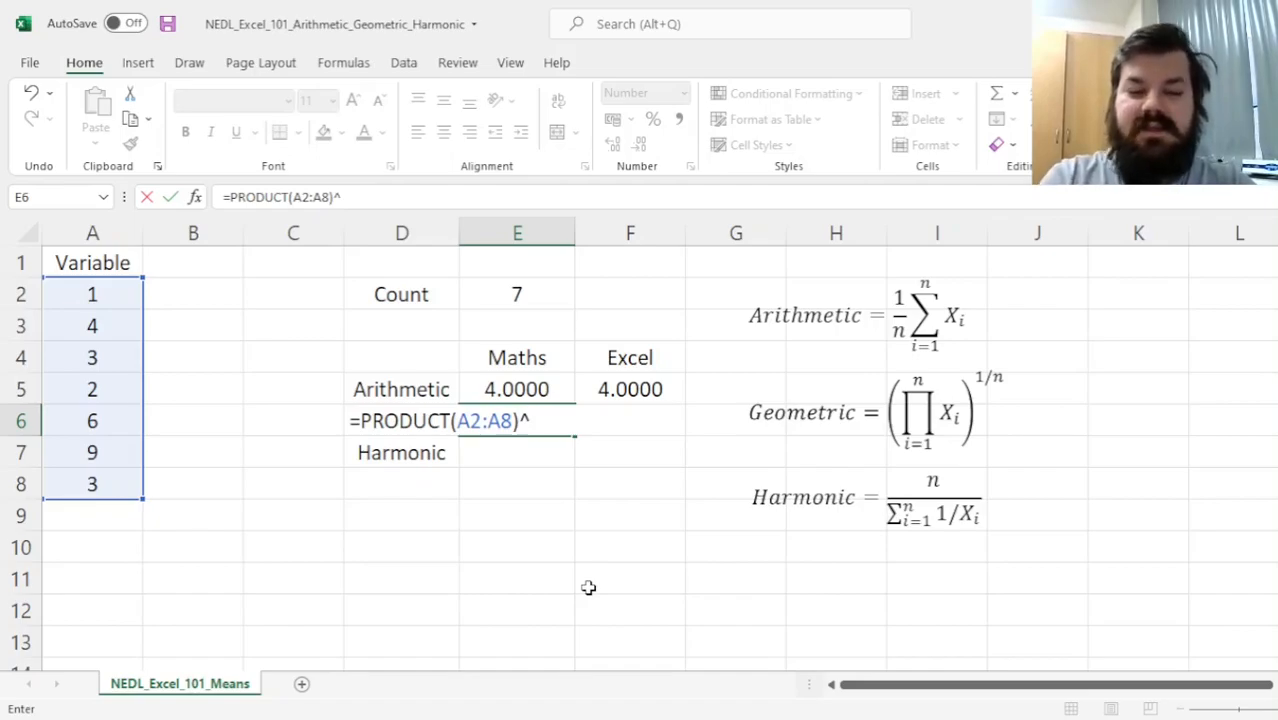
type("(1/")
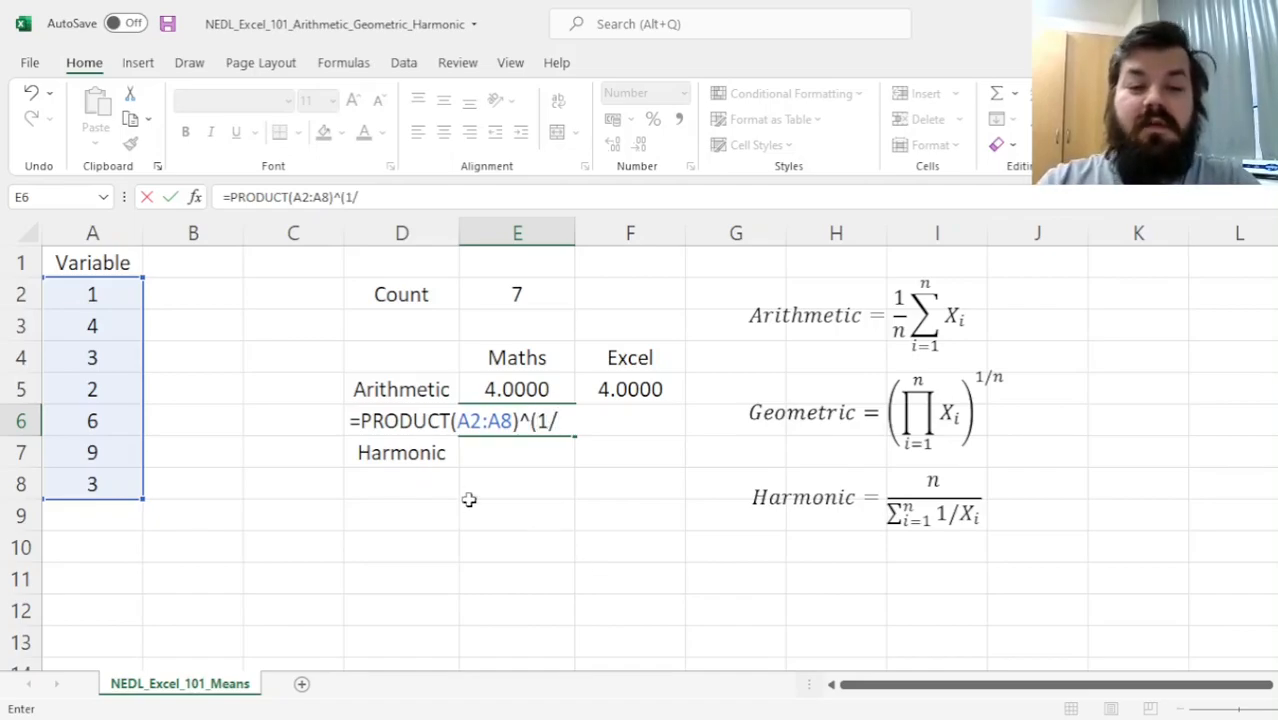
left_click(516, 294)
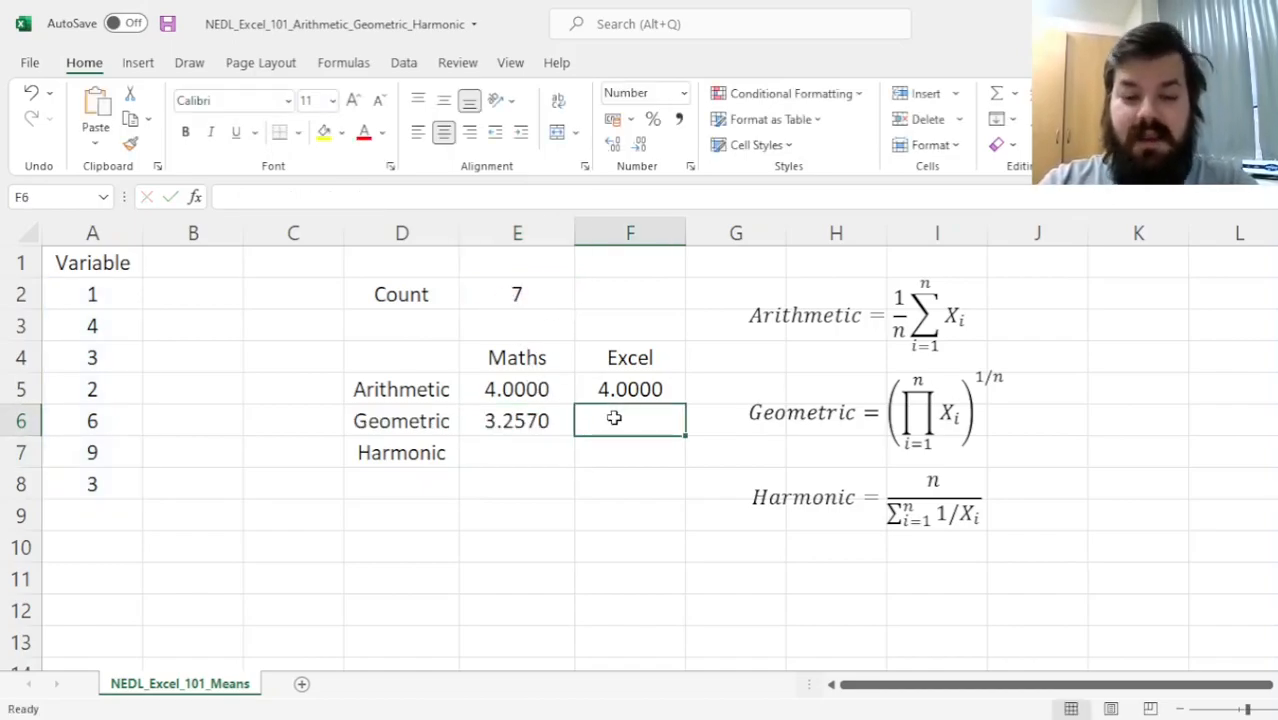
- Enter =GEOMEAN(A2:A8) in F6 to match the 3.2570 geometric mean
type("=GEOMEAN(")
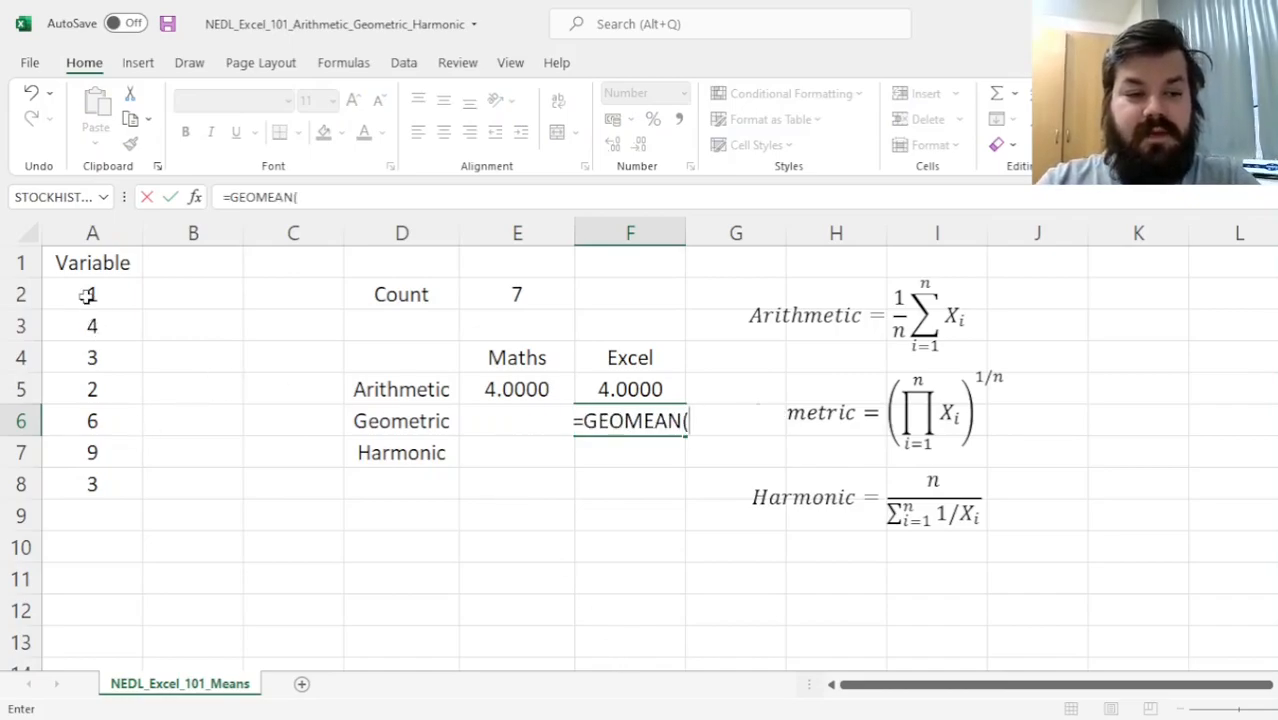
key("Enter")
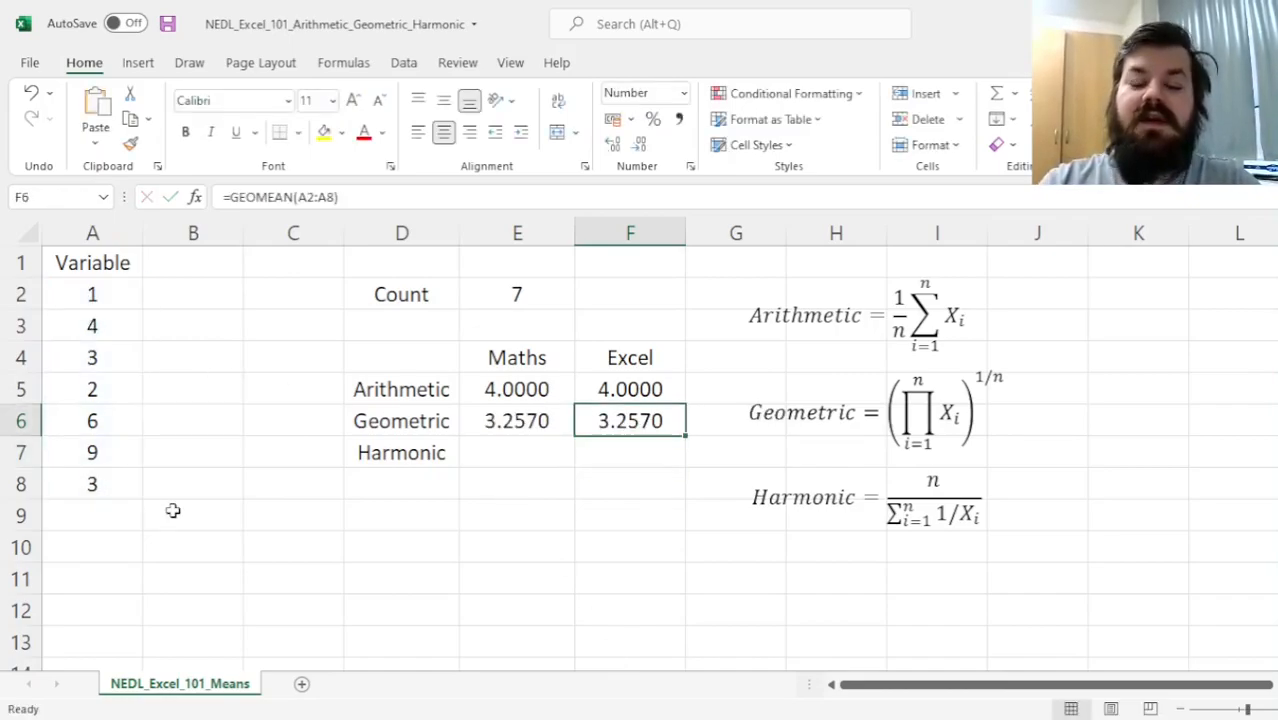
mouse_move(516, 408)
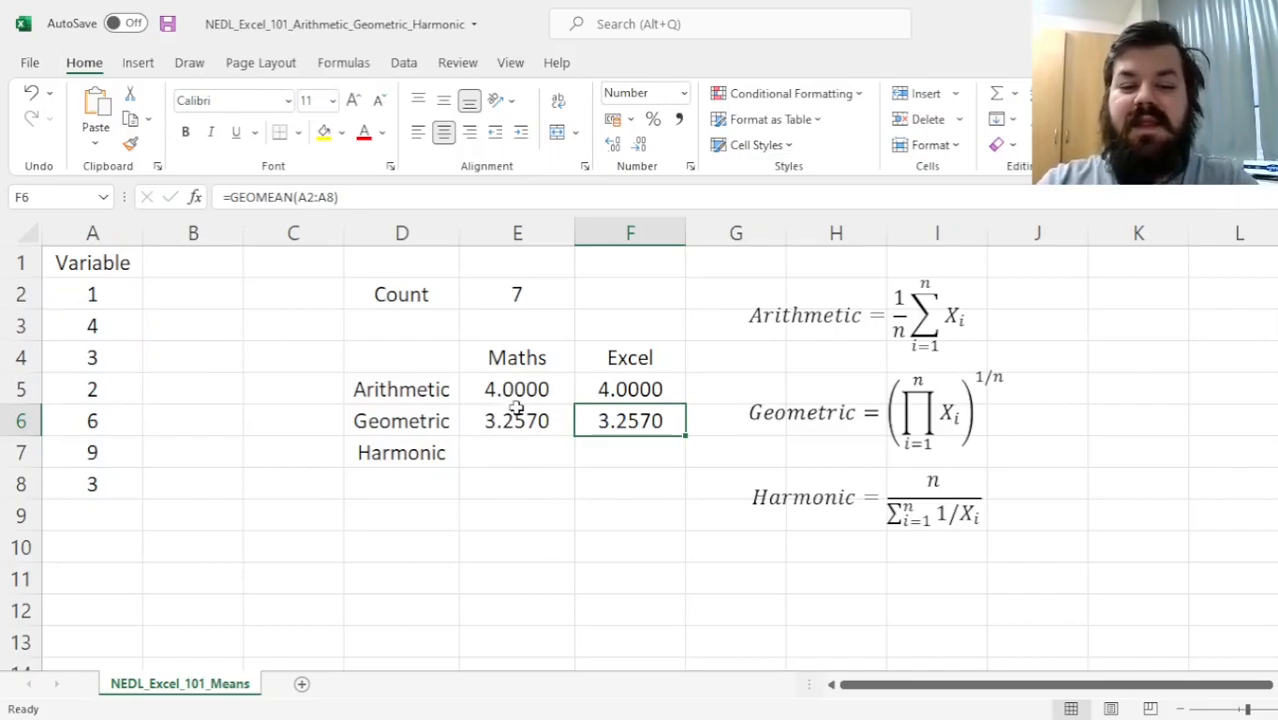
left_click(516, 388)
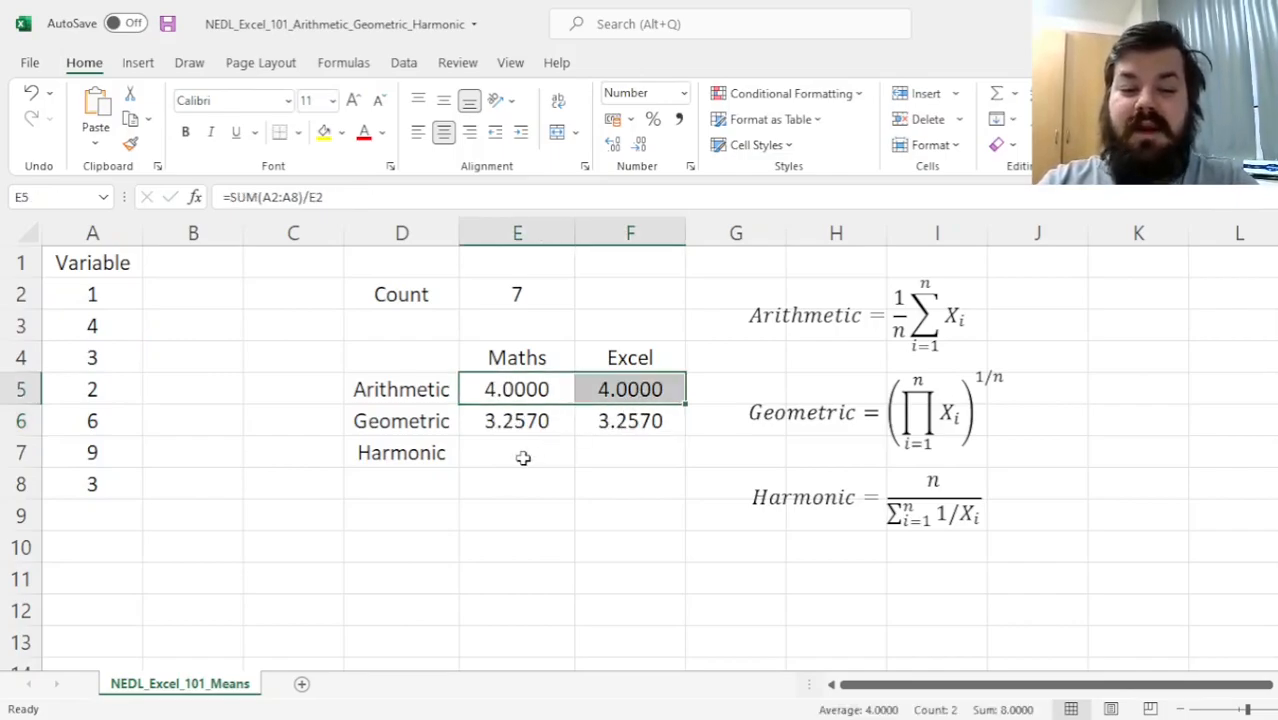
mouse_move(414, 532)
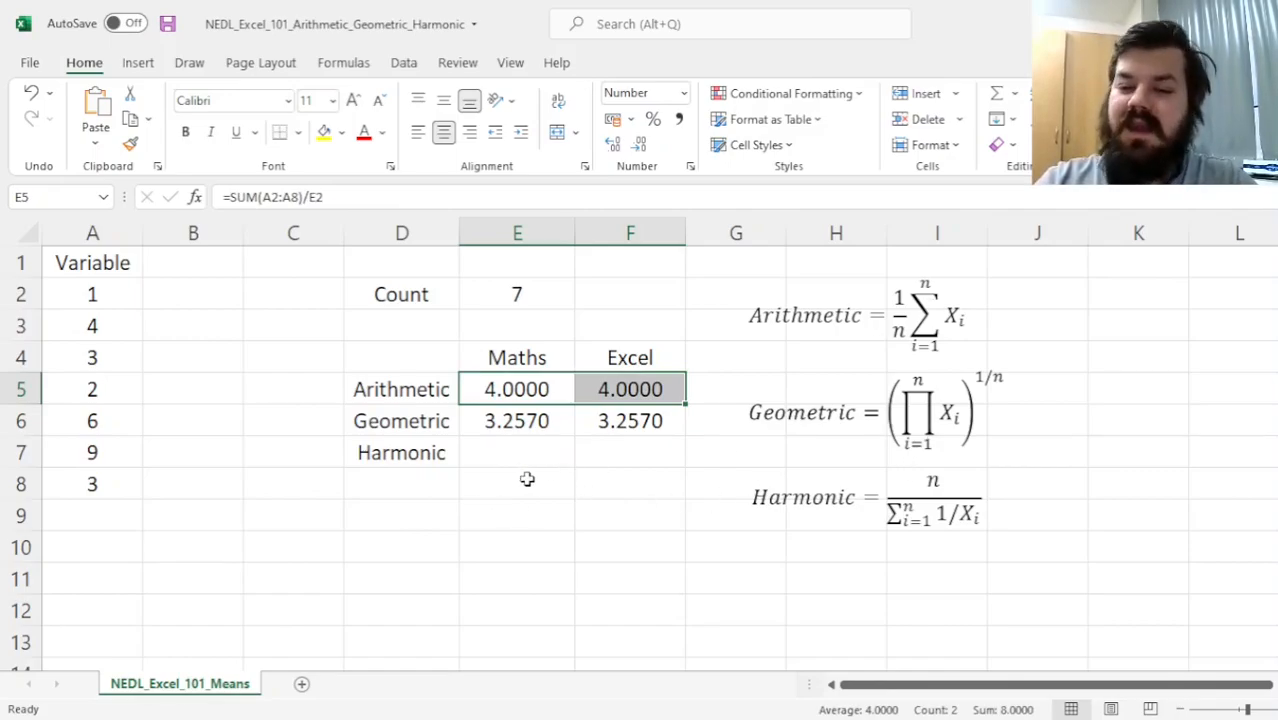
left_click(516, 420)
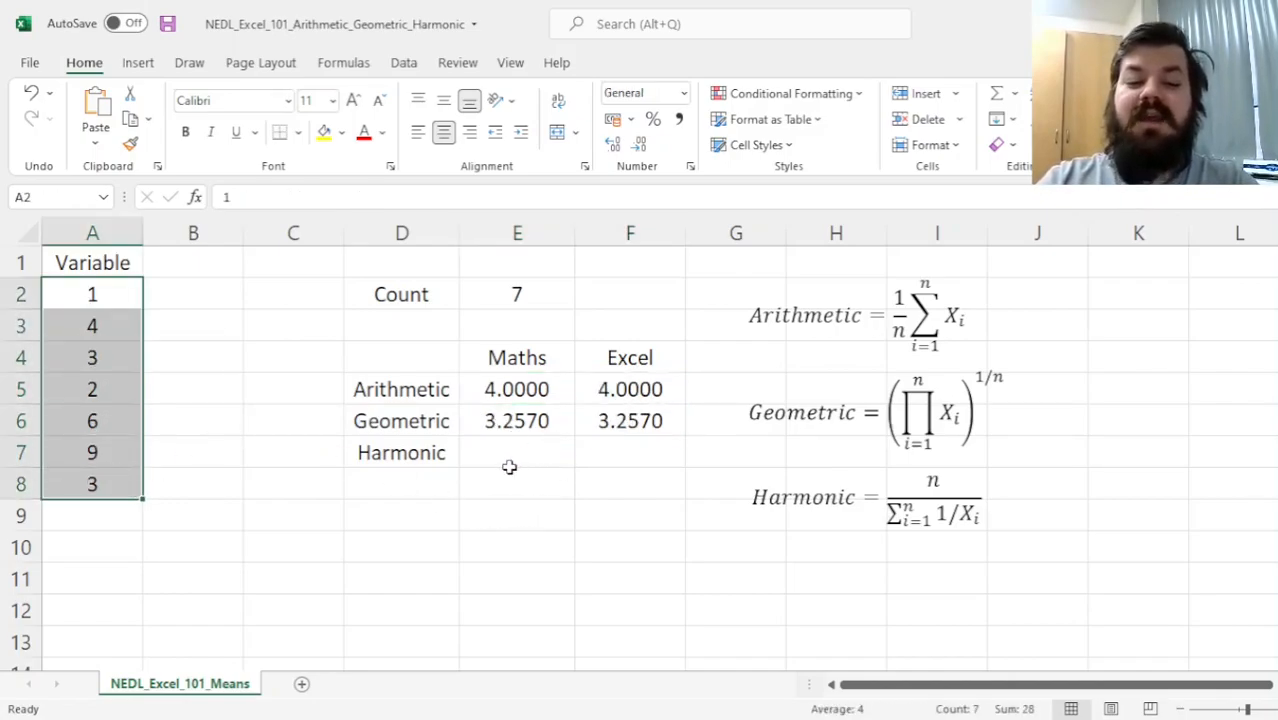
mouse_move(534, 452)
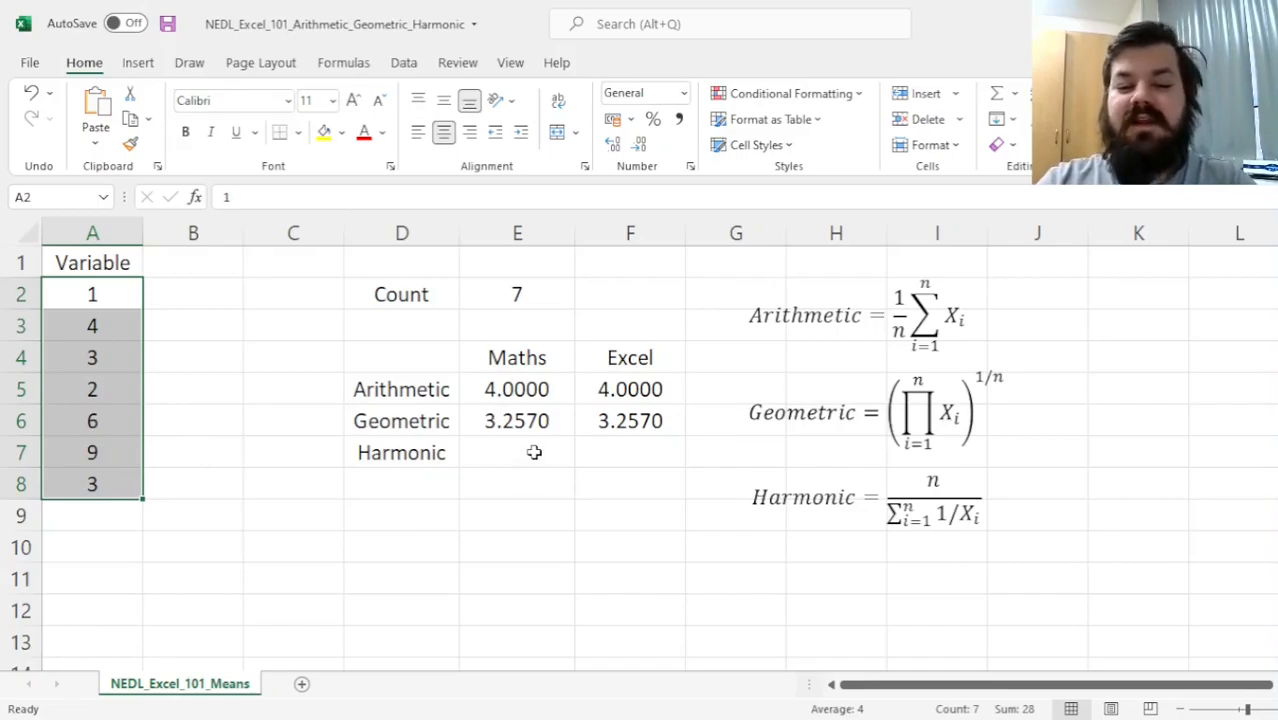
left_click(516, 452)
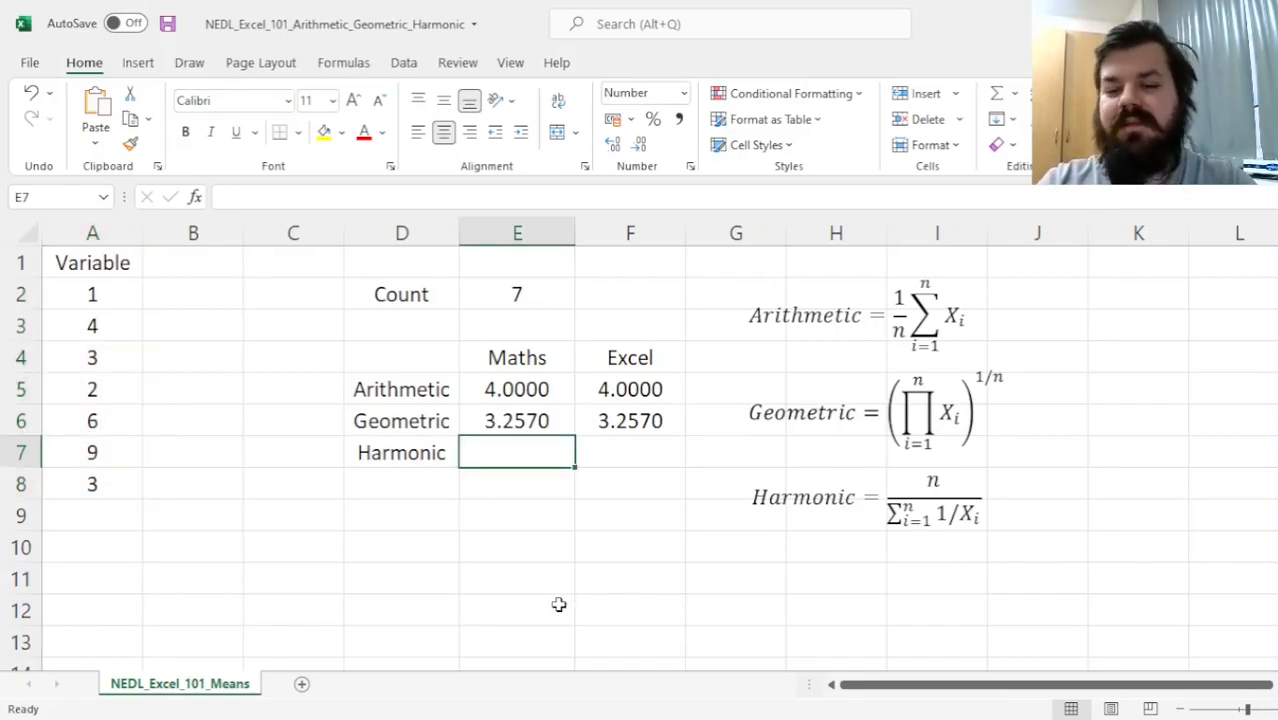
mouse_move(604, 532)
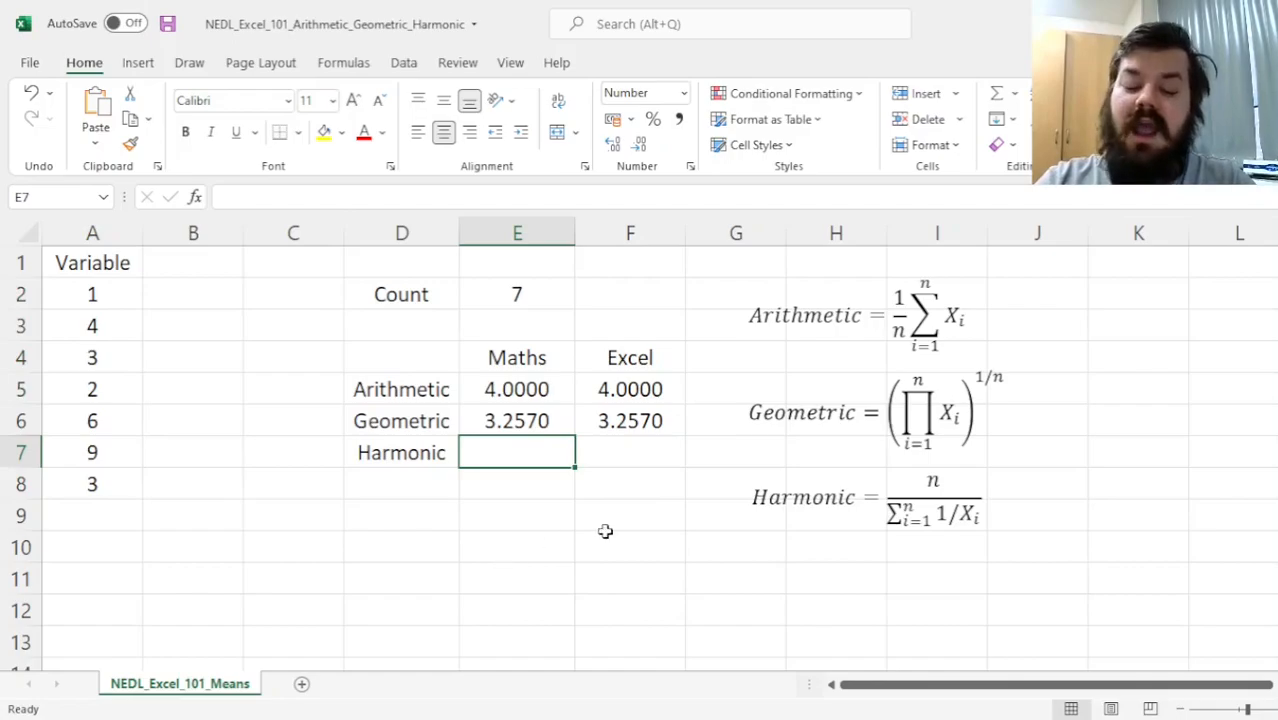
mouse_move(958, 480)
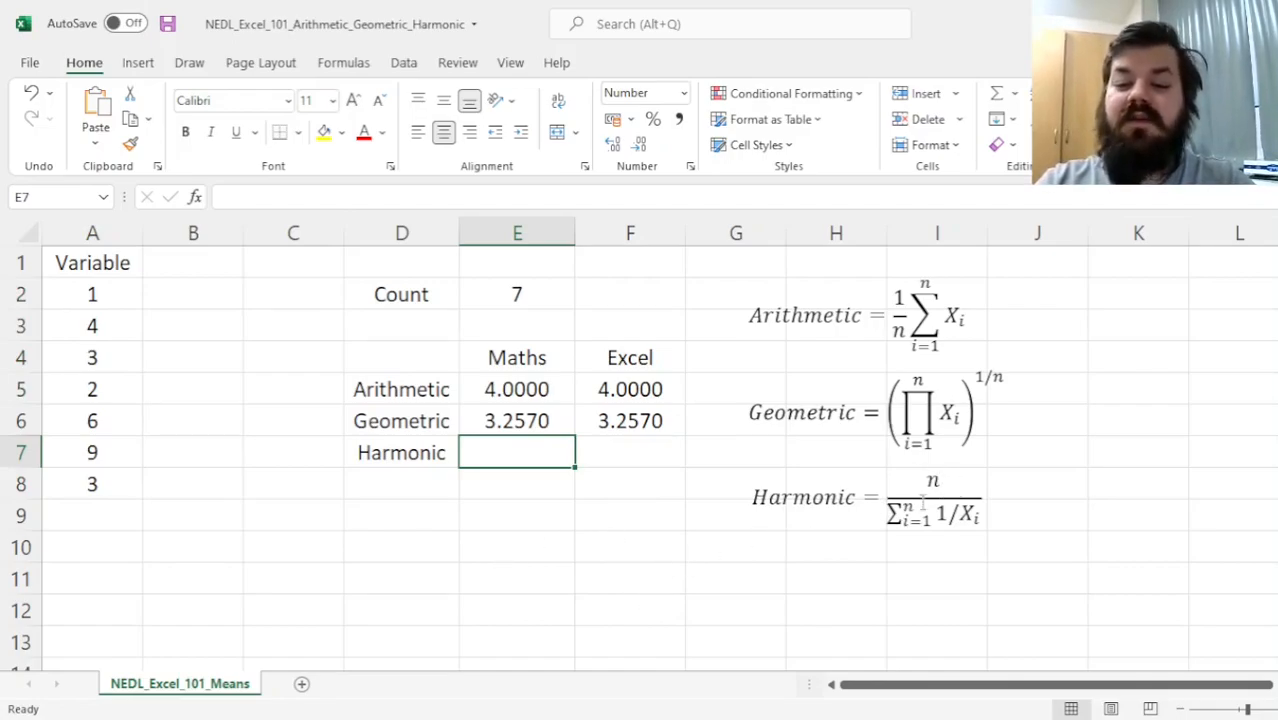
mouse_move(608, 468)
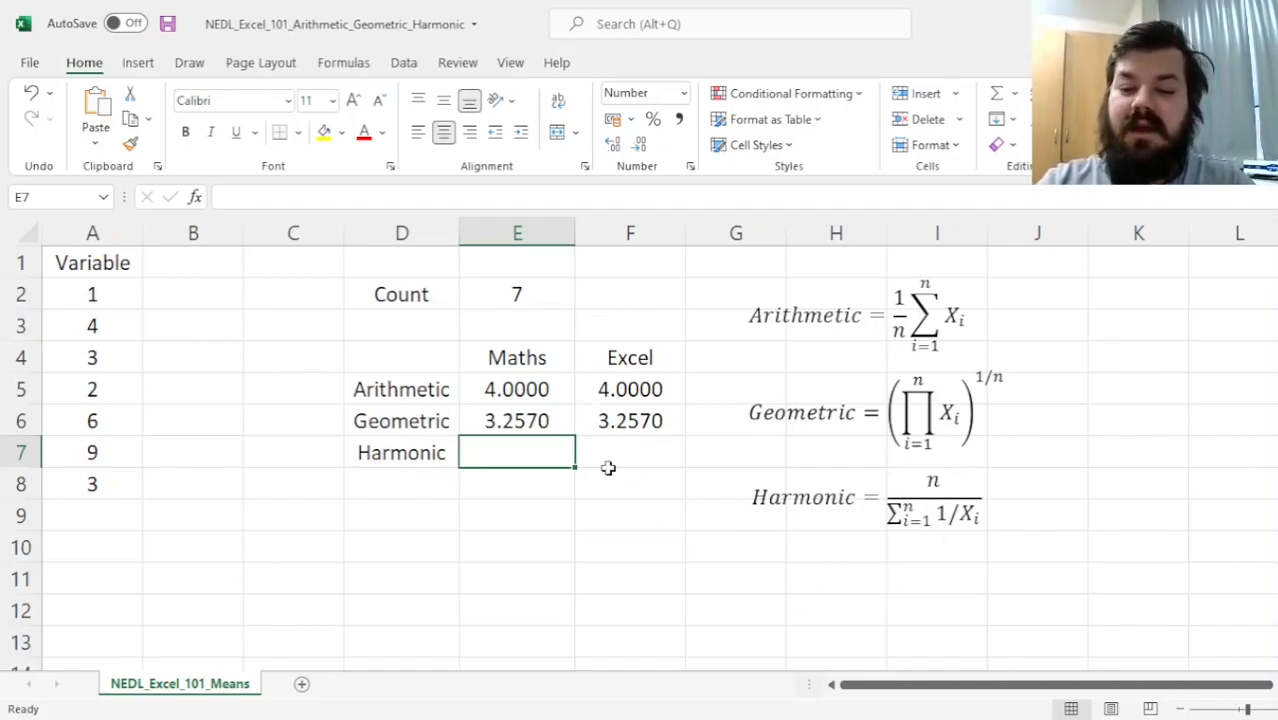
mouse_move(832, 606)
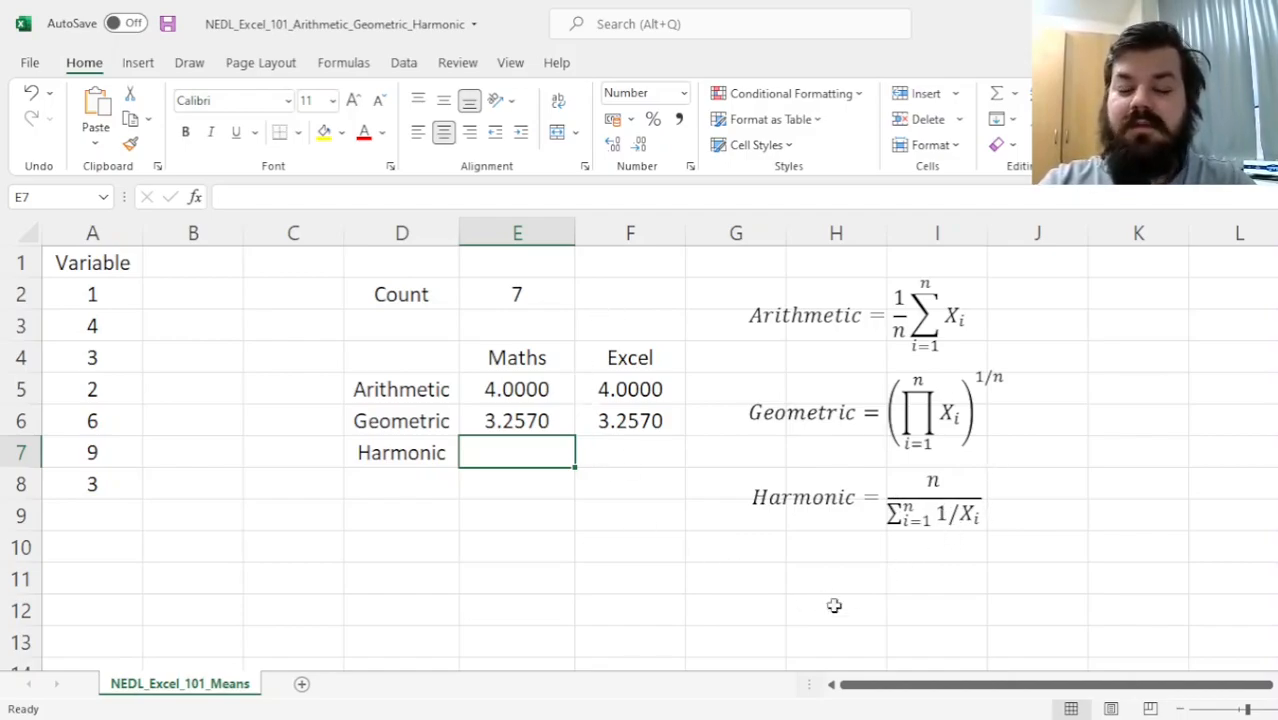
mouse_move(662, 540)
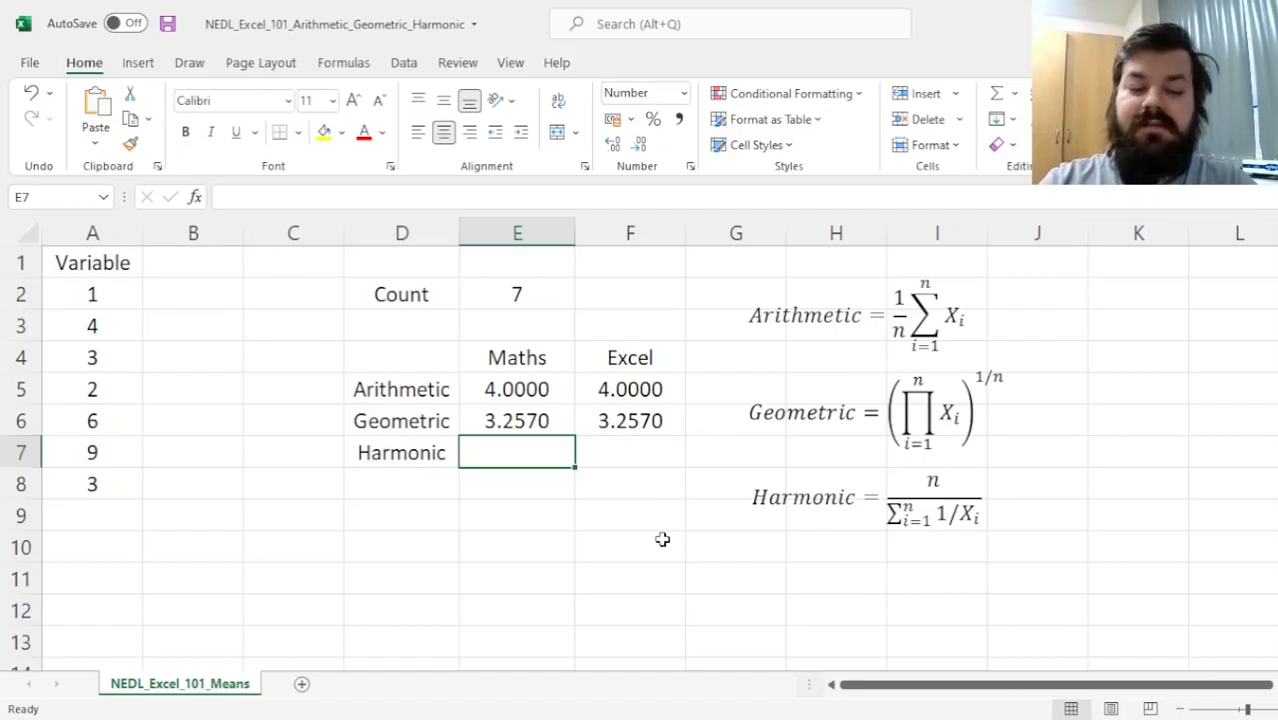
- Begin the harmonic mean formula in E7 with an equals sign
type("=")
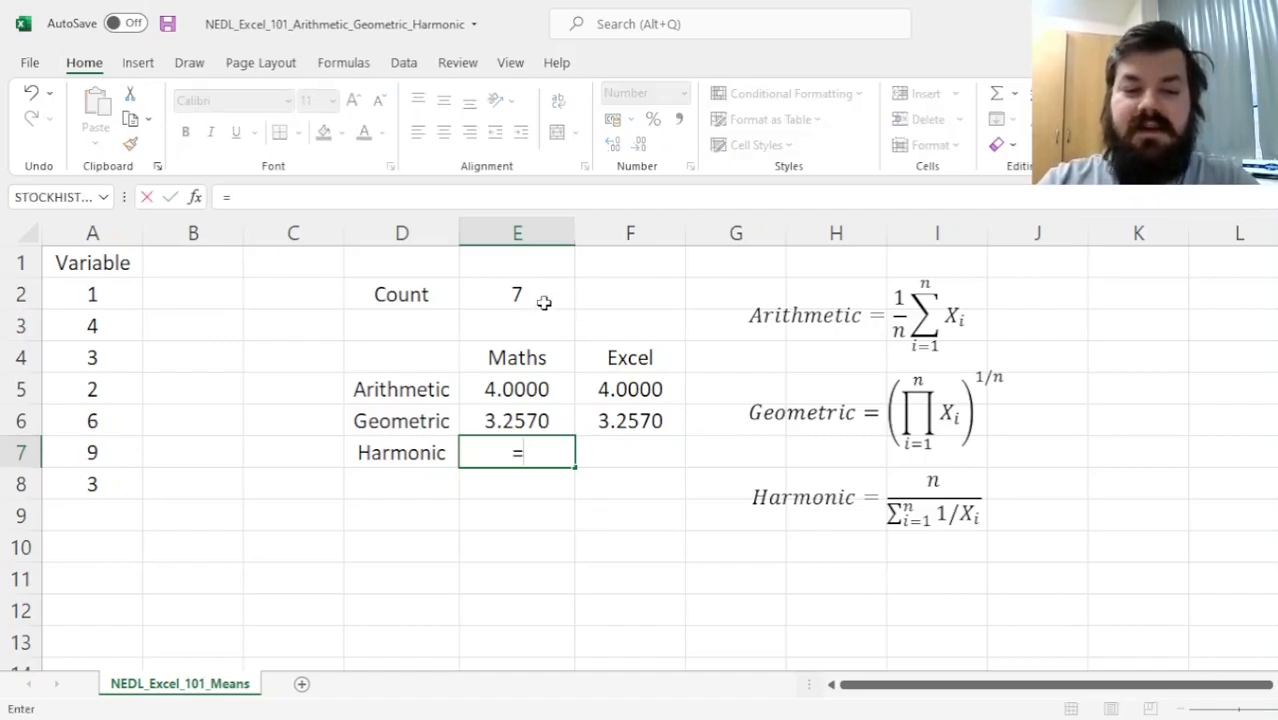
- Enter =E2/SUM(1/A2:A8) in E7, giving the harmonic mean 2.5979
type("E2/SUM(")
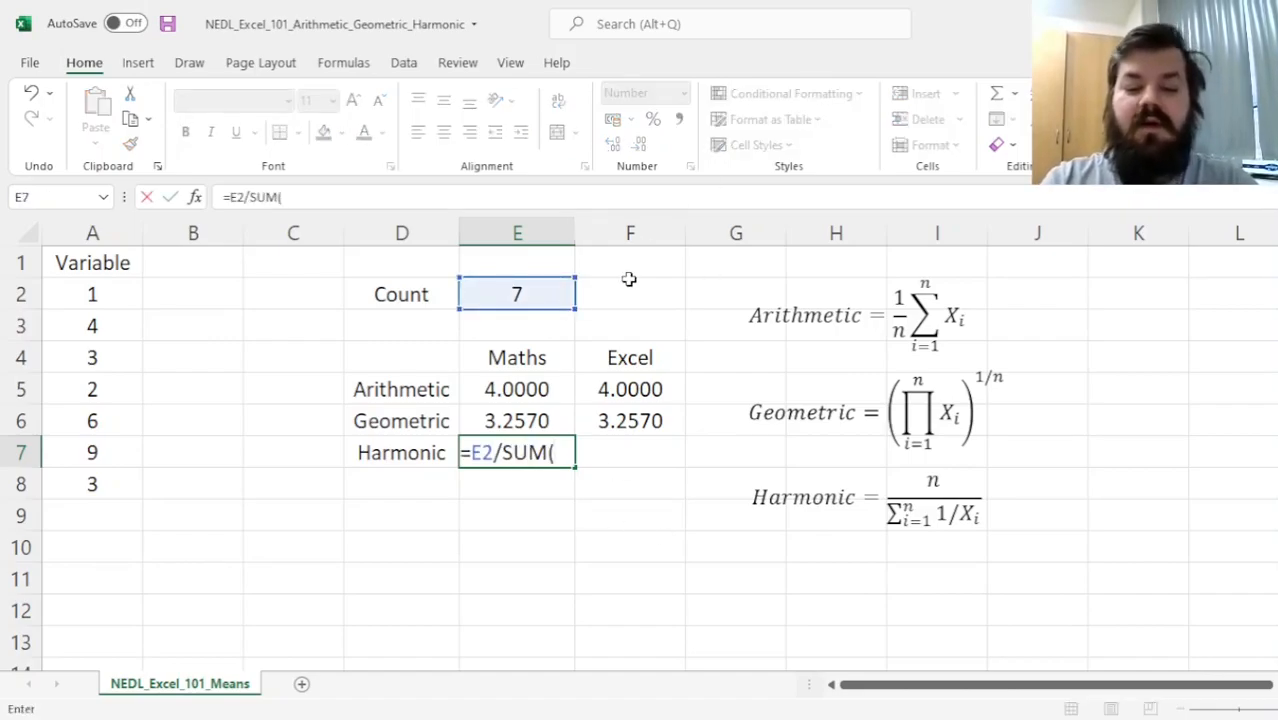
type("1/")
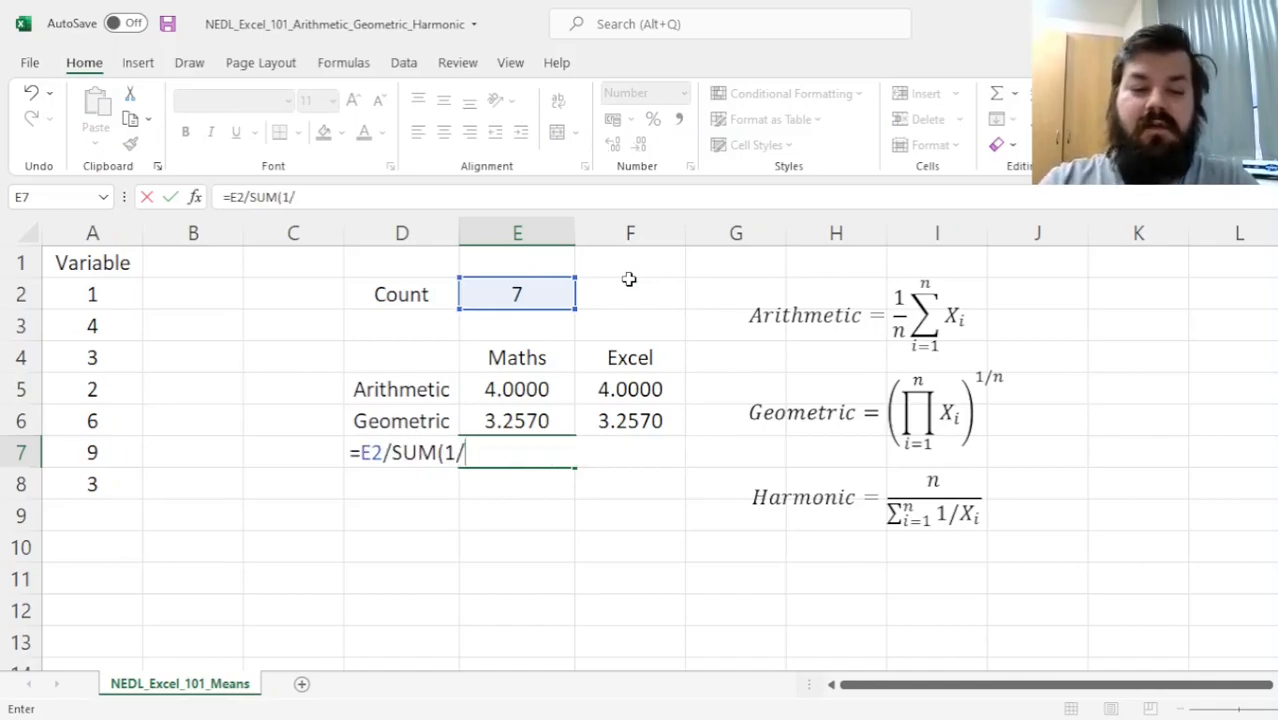
left_click_drag(92, 292, 92, 482)
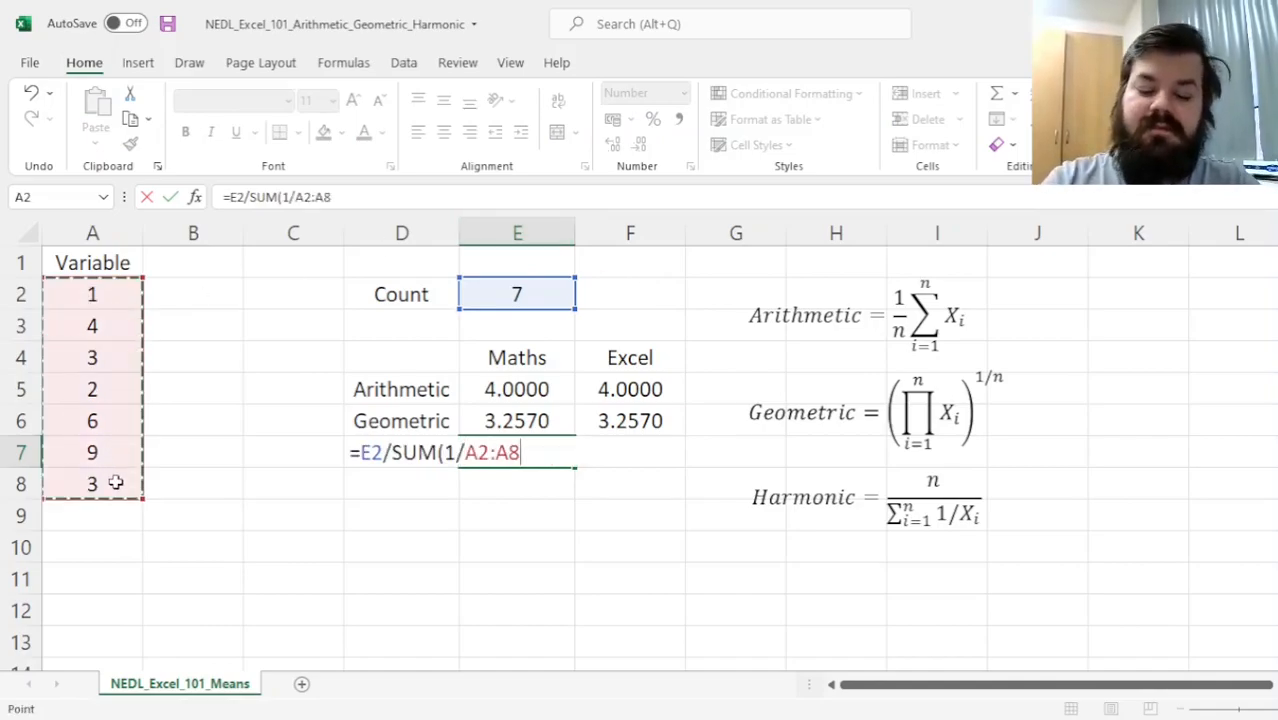
key("Enter")
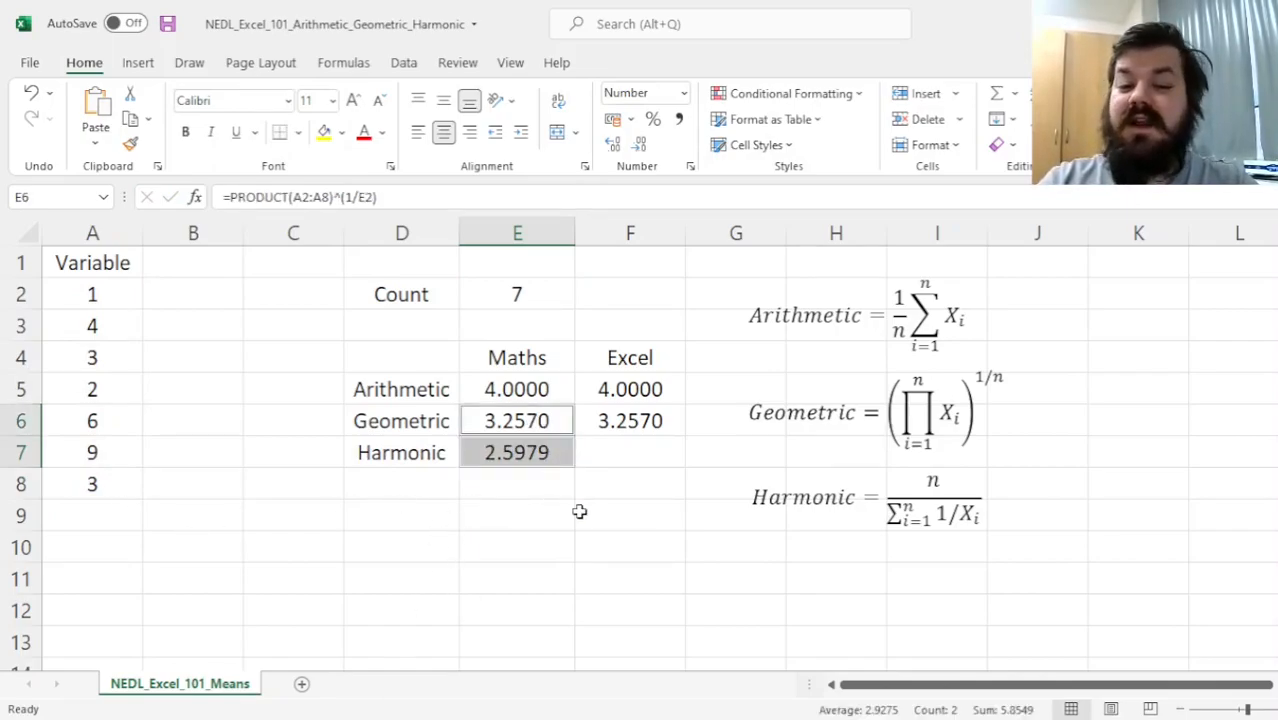
left_click(516, 388)
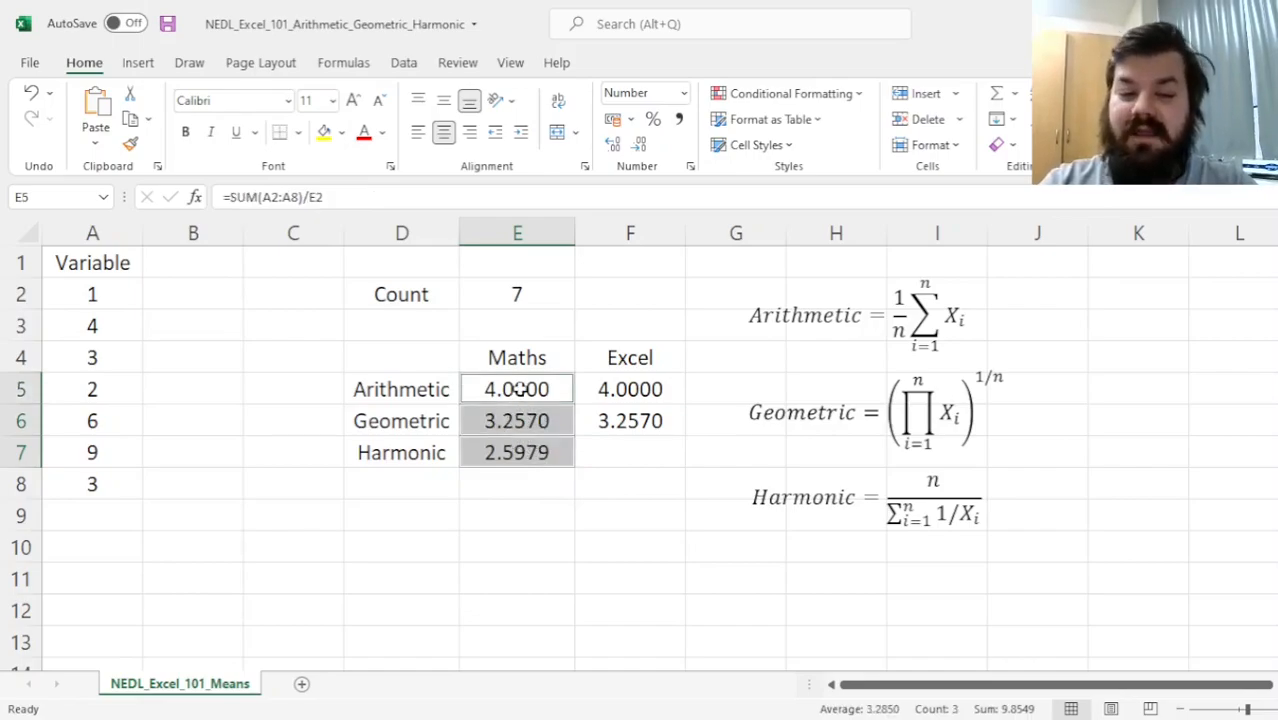
- Enter =HARMEAN(A2:A8) in F7 to match the 2.5979 harmonic mean
left_click(628, 452)
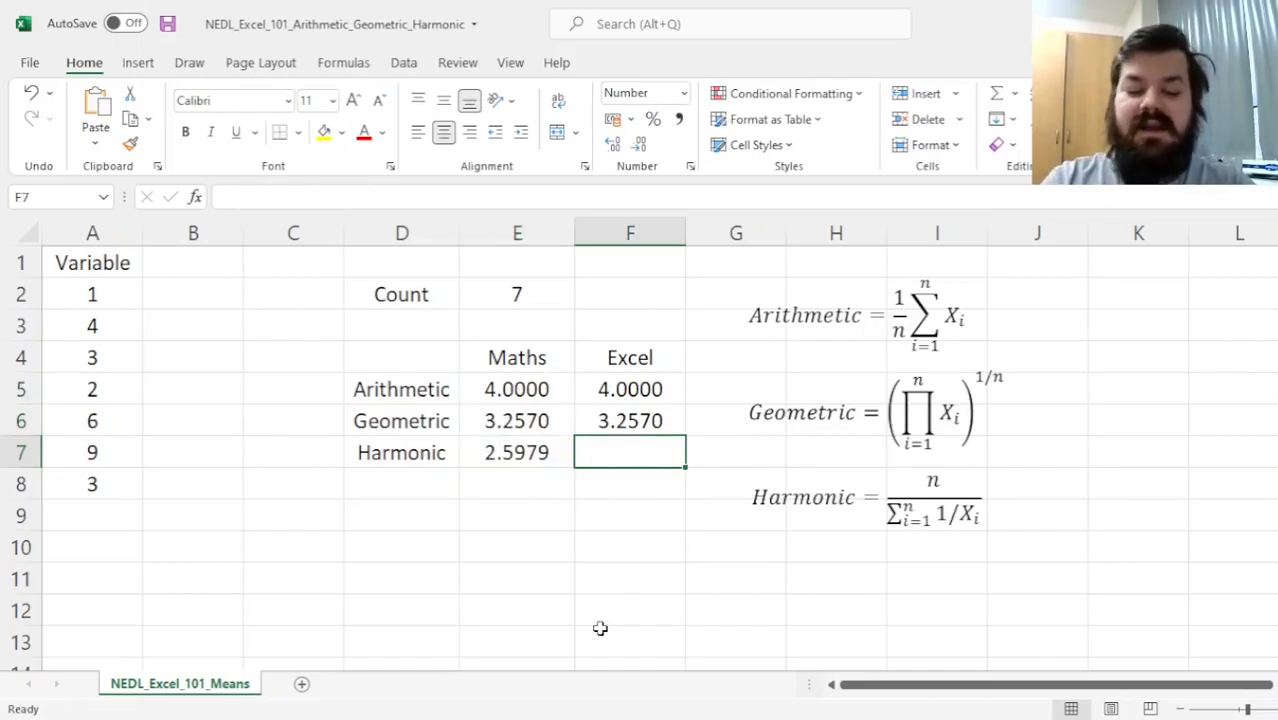
type("=HARMEAN")
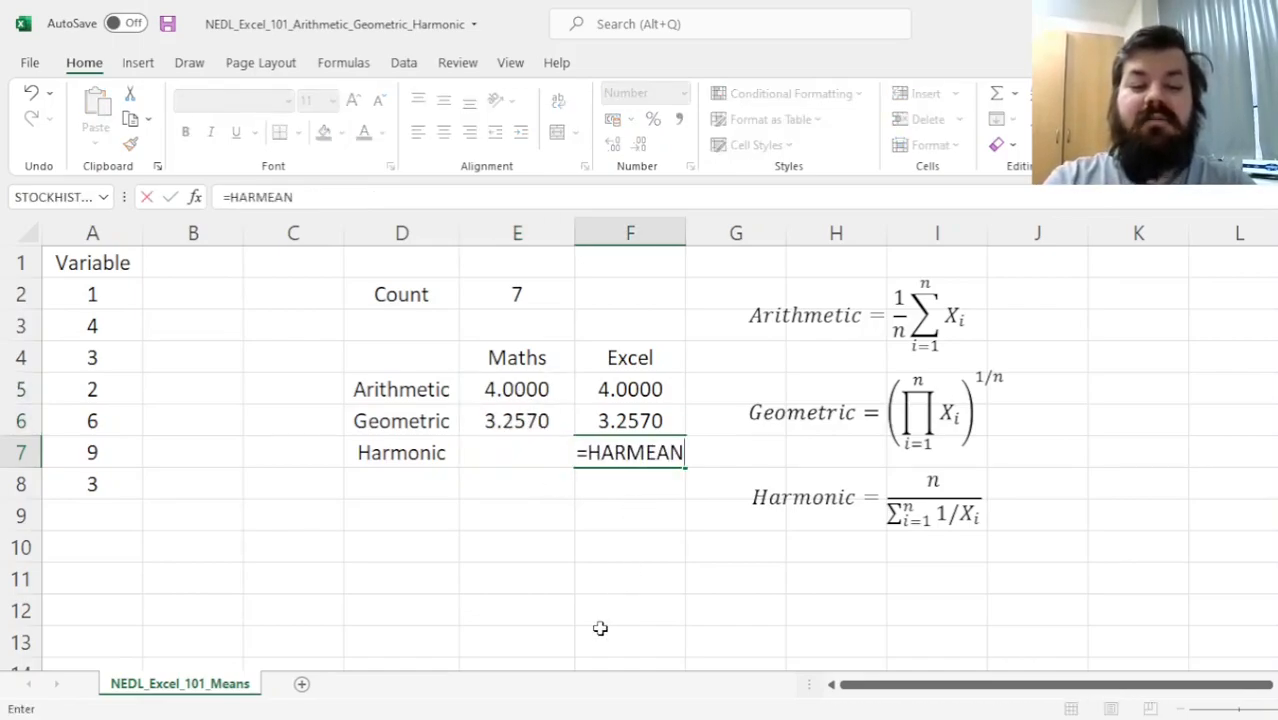
left_click_drag(92, 294, 92, 484)
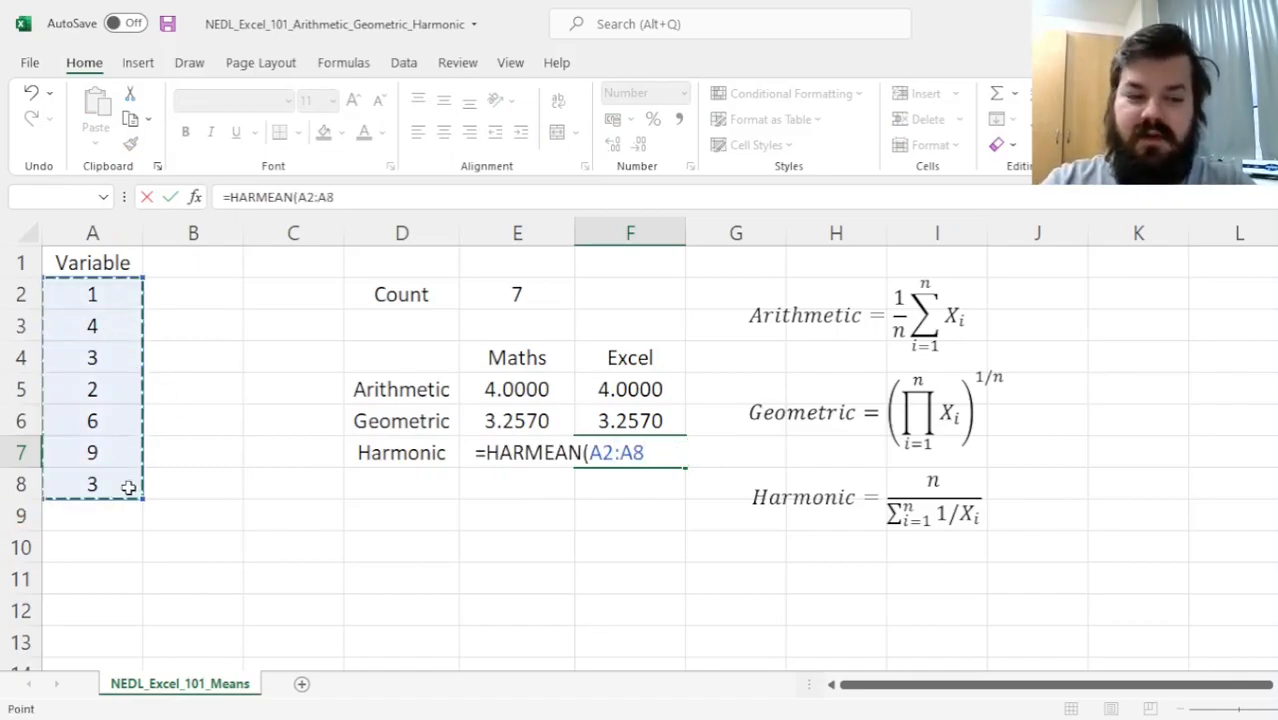
key("Enter")
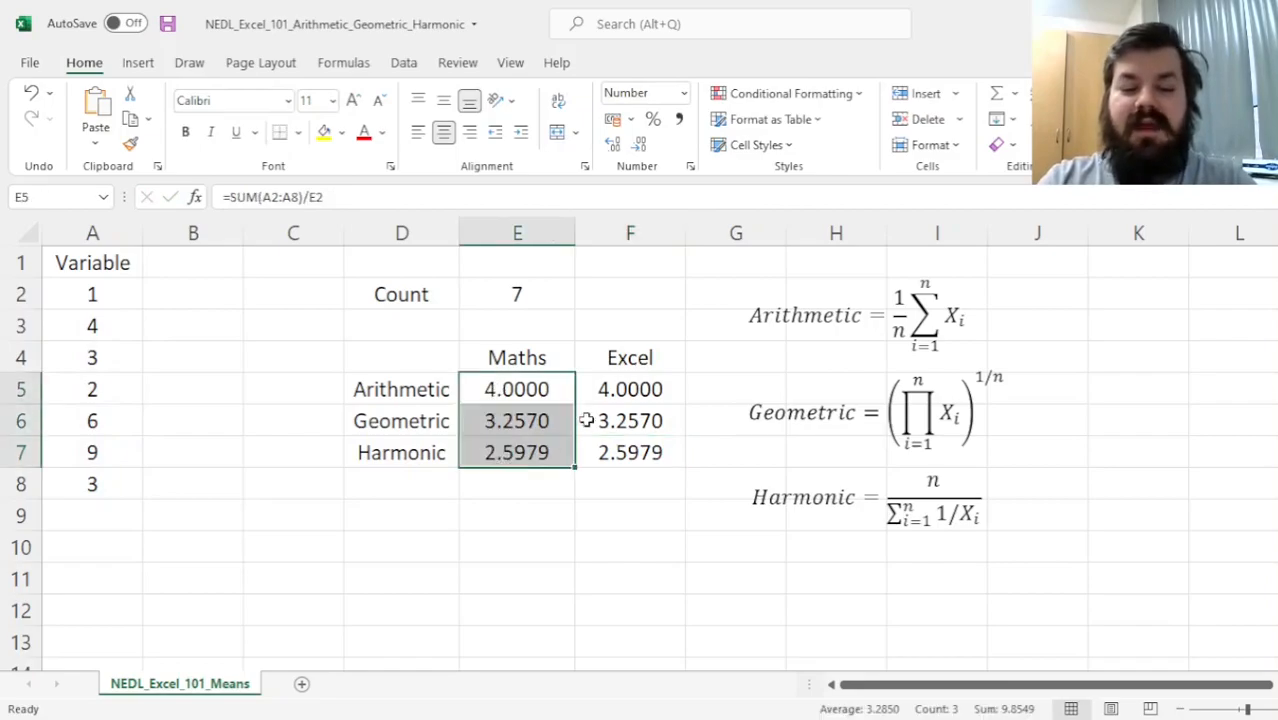
left_click(628, 388)
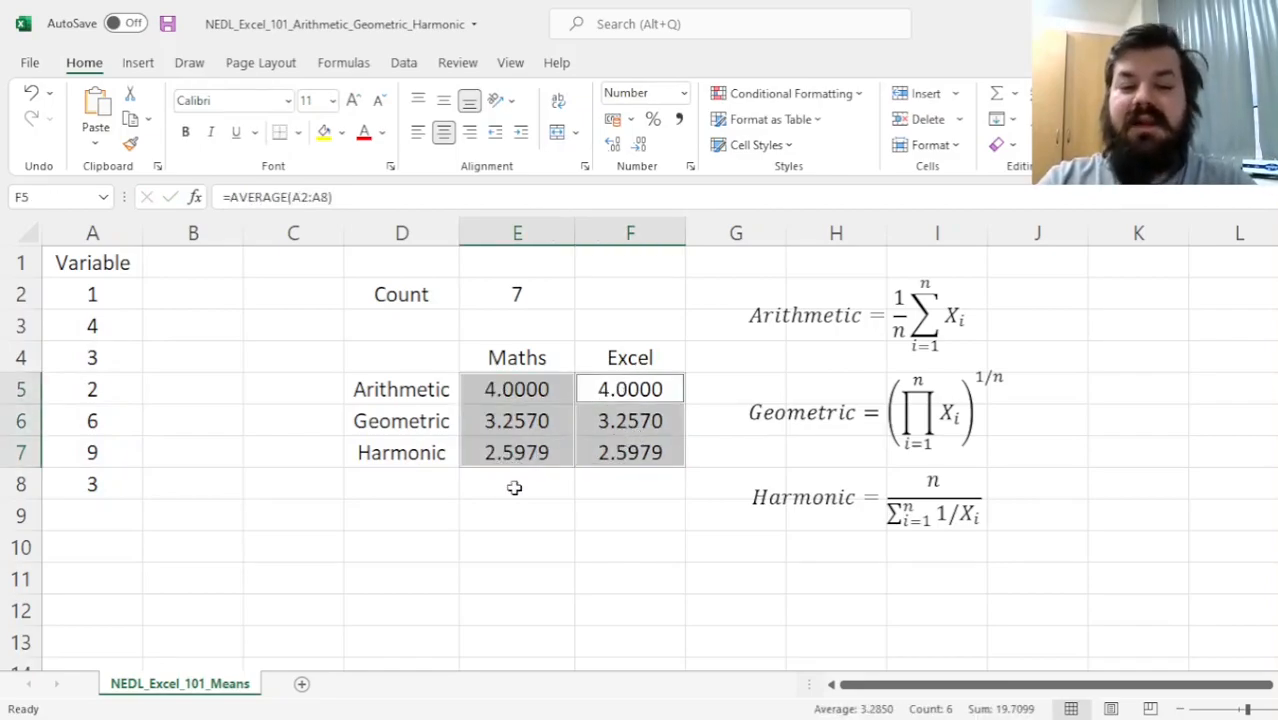
left_click_drag(516, 388, 516, 452)
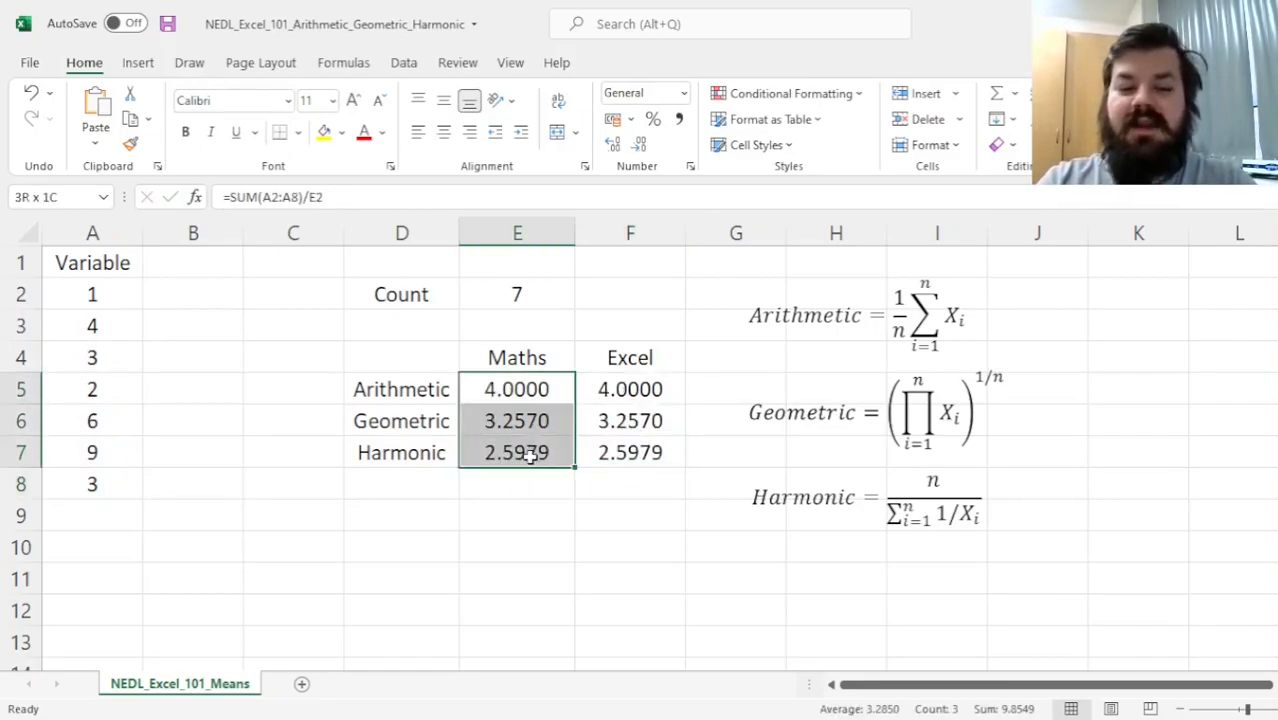
left_click(630, 388)
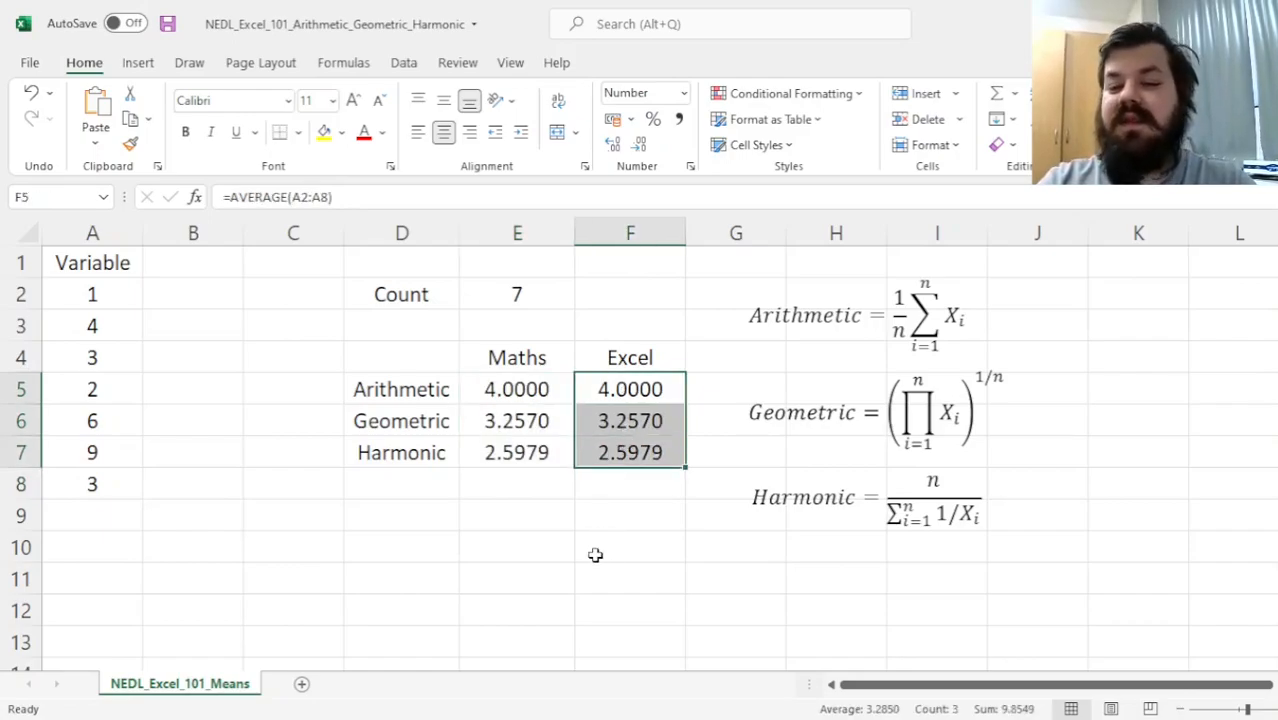
left_click(400, 388)
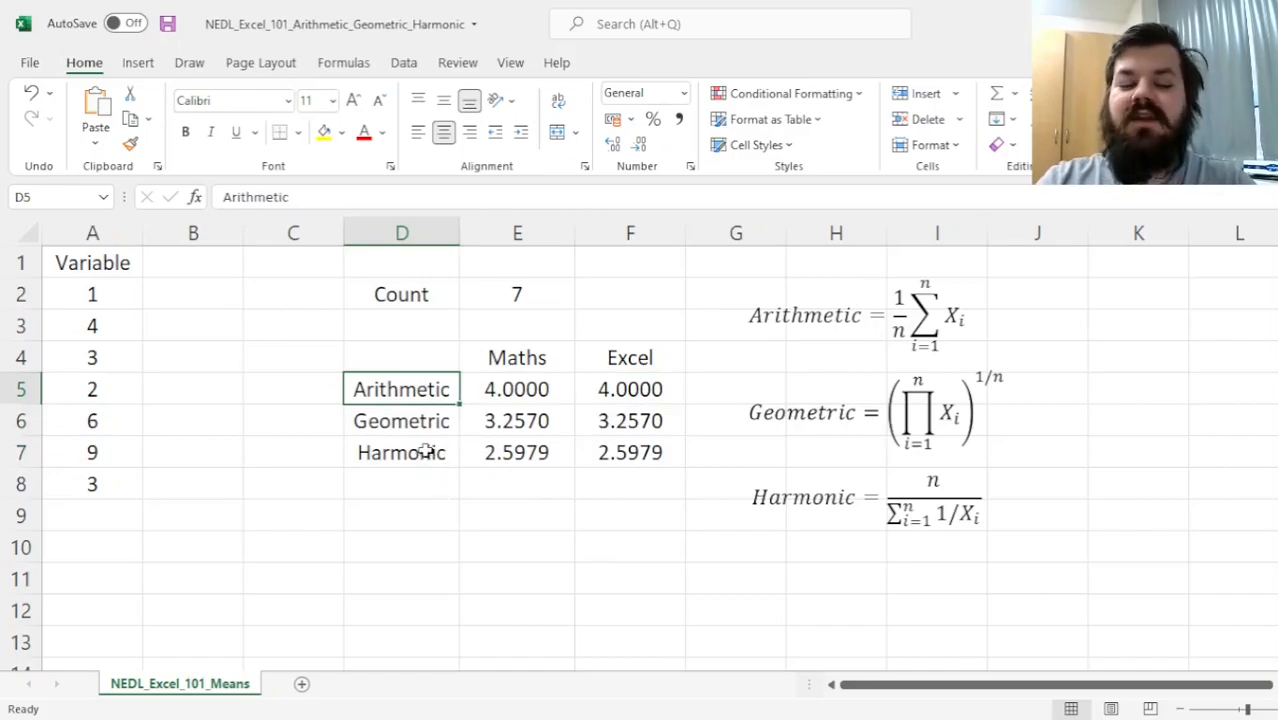
left_click(400, 420)
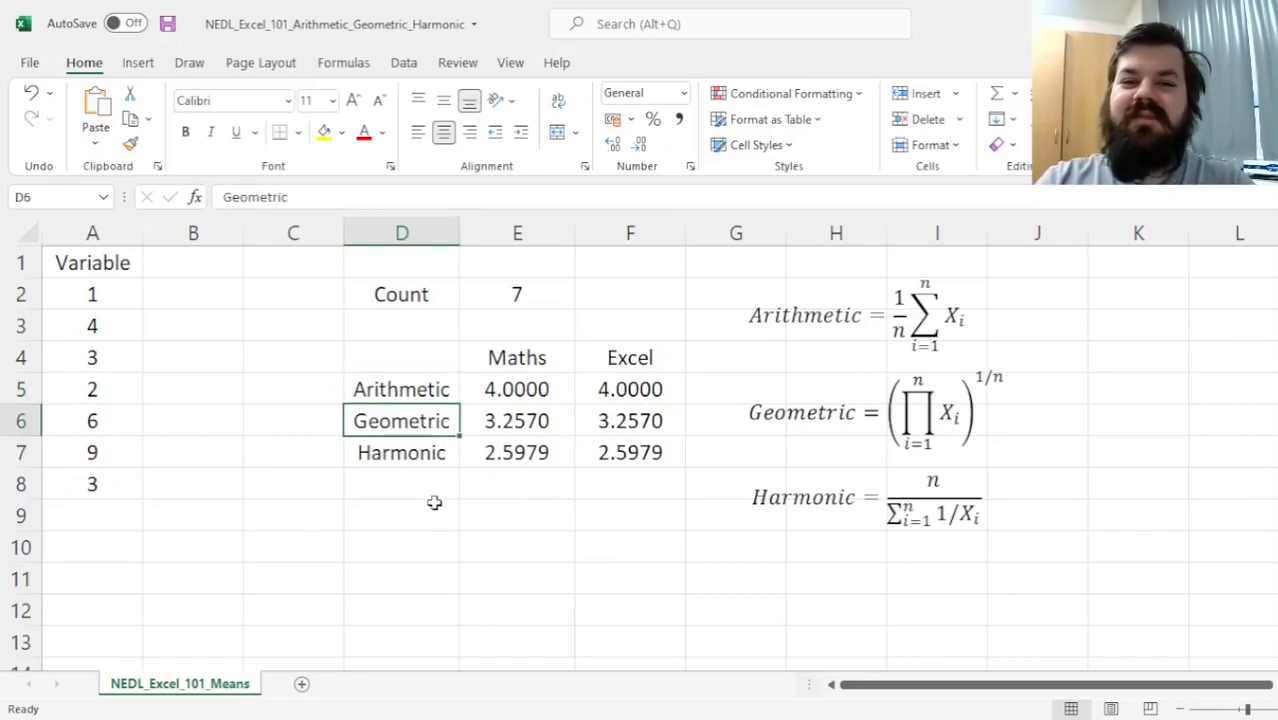
mouse_move(436, 516)
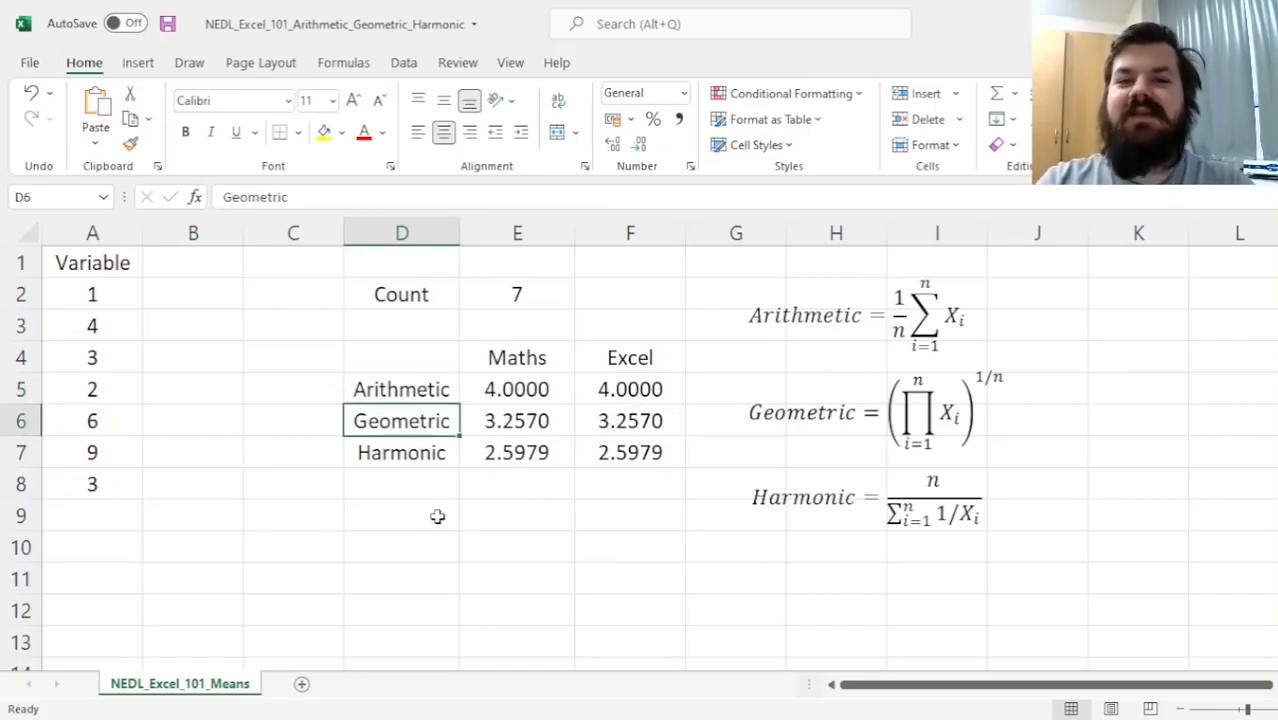
left_click(400, 452)
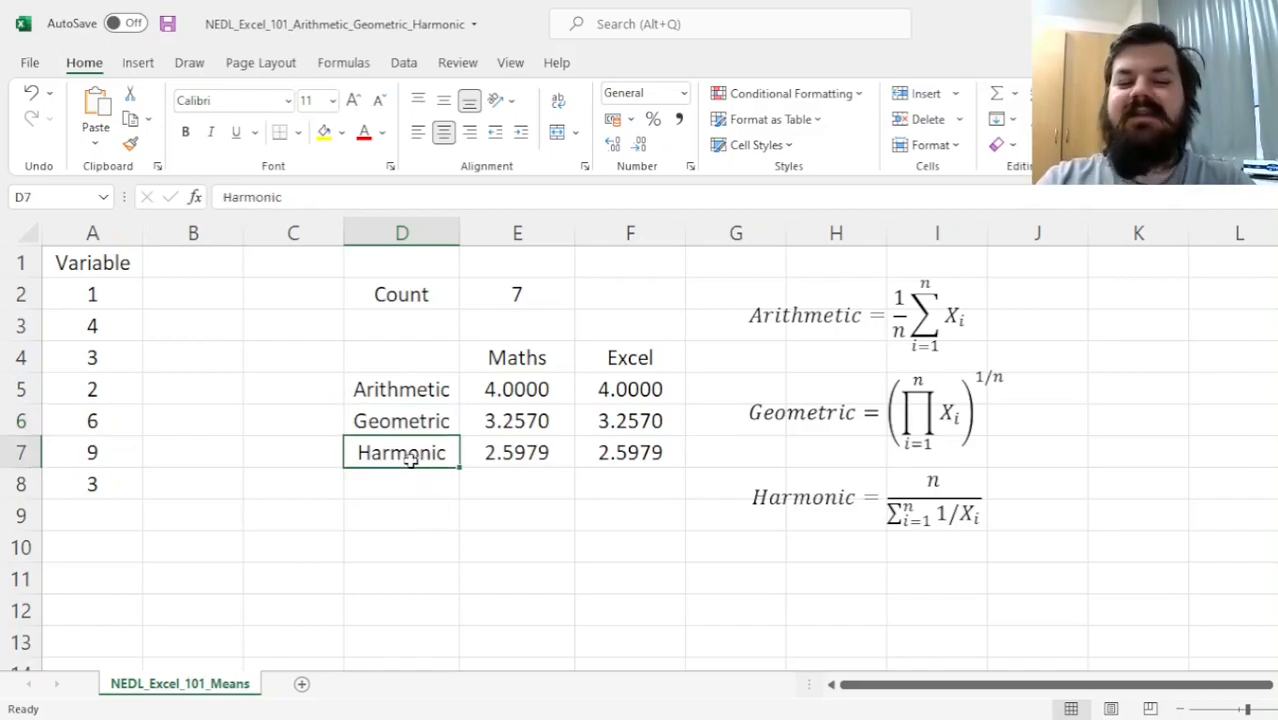
mouse_move(452, 492)
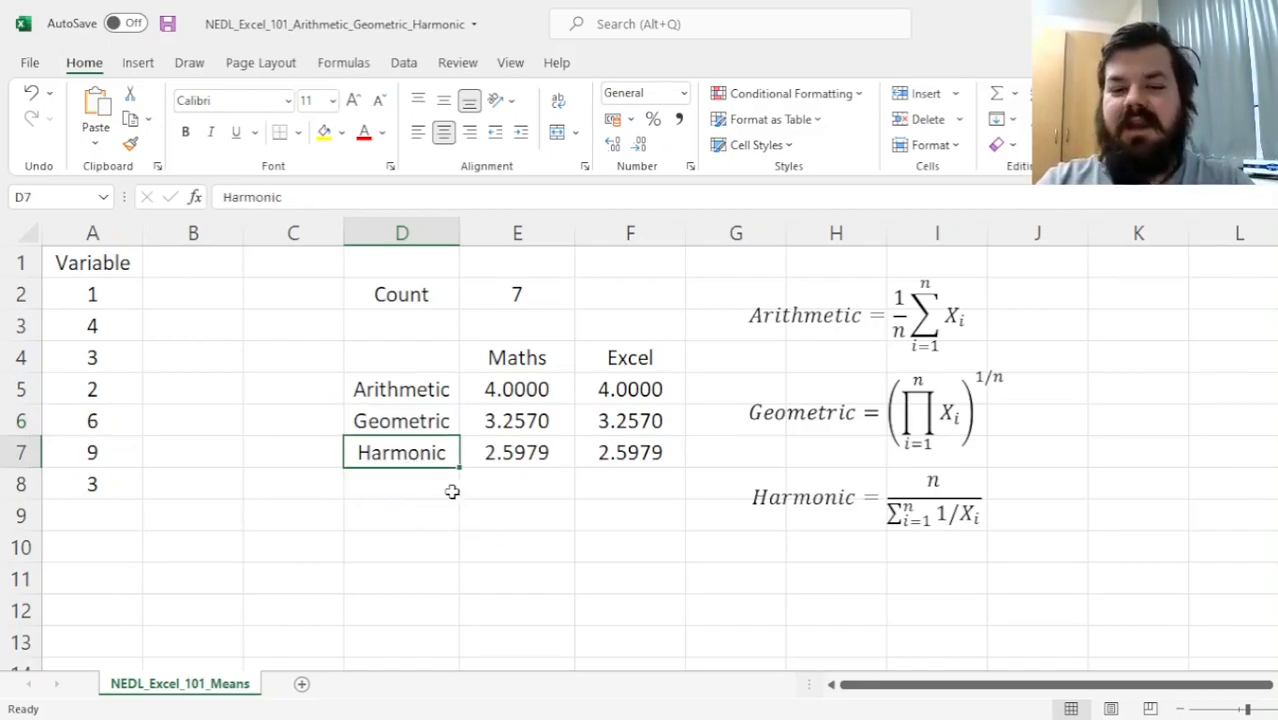
left_click(92, 294)
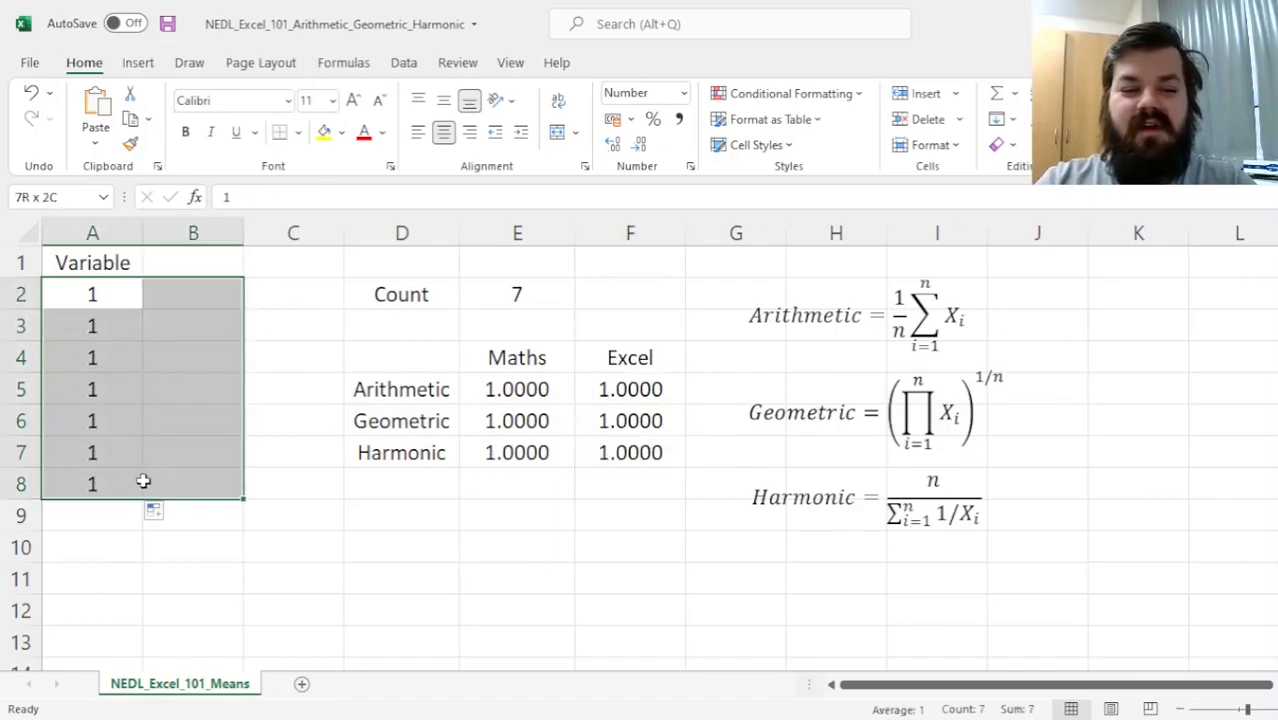
- Select A5 among the seven values of 1 ready to edit it
left_click(92, 388)
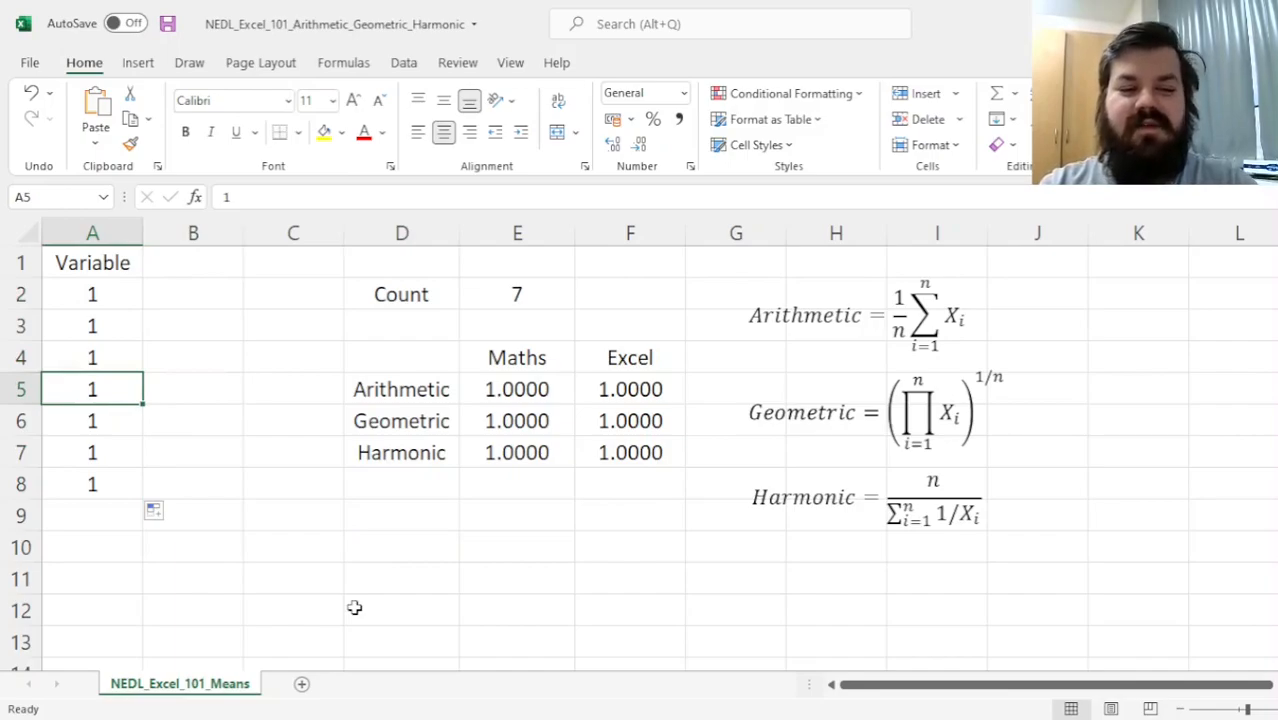
- Set A5 to 3 and review the updated means 1.2857, 1.1699 and 1.1053 in E5:F7
type("3")
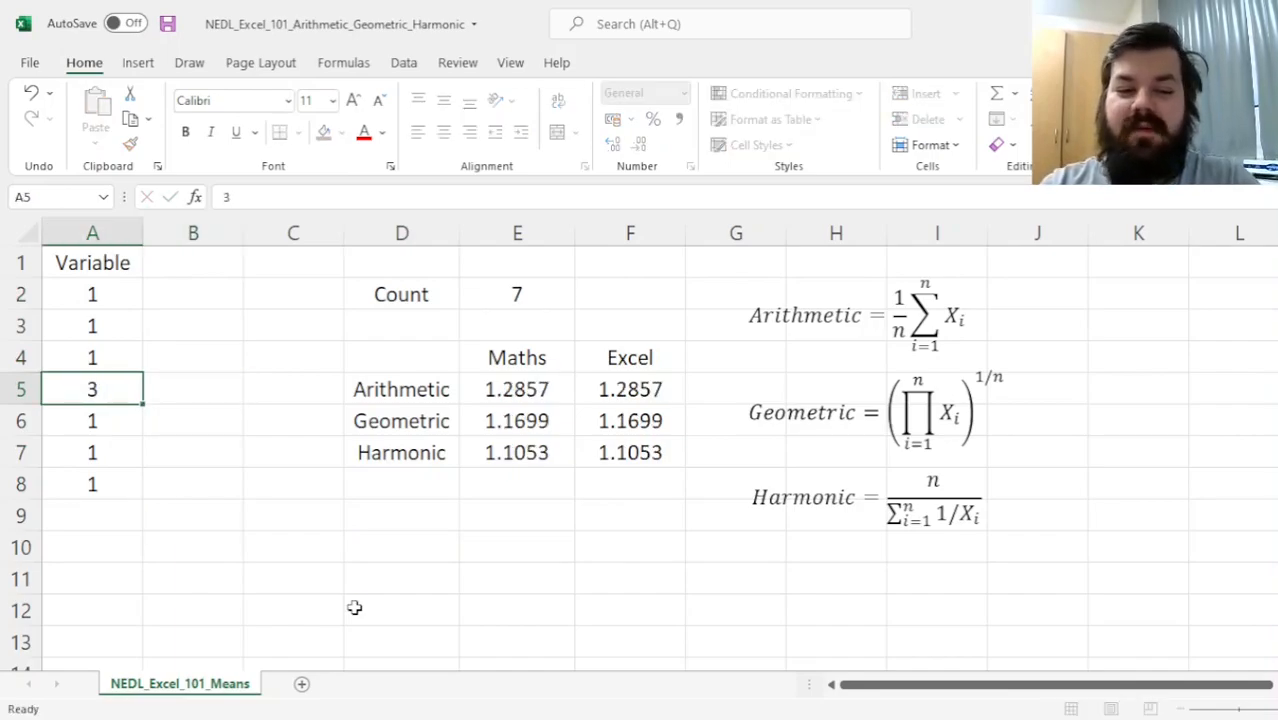
left_click_drag(516, 388, 630, 452)
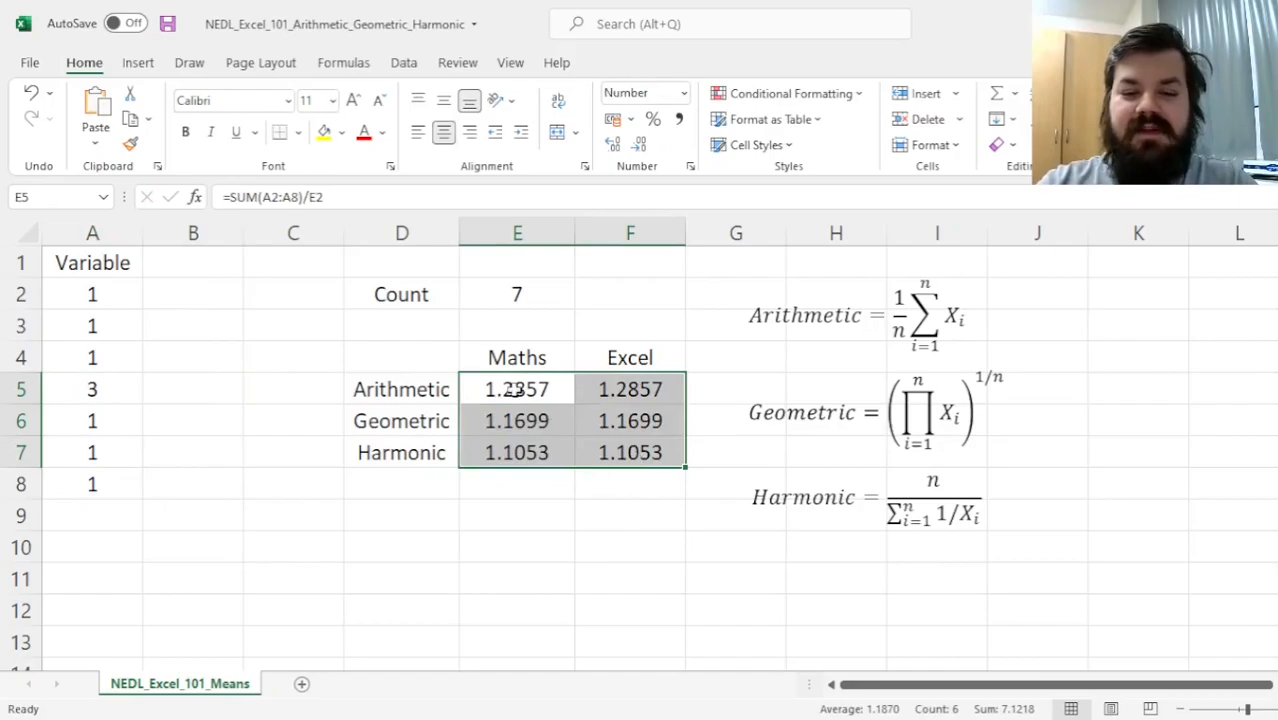
left_click(400, 508)
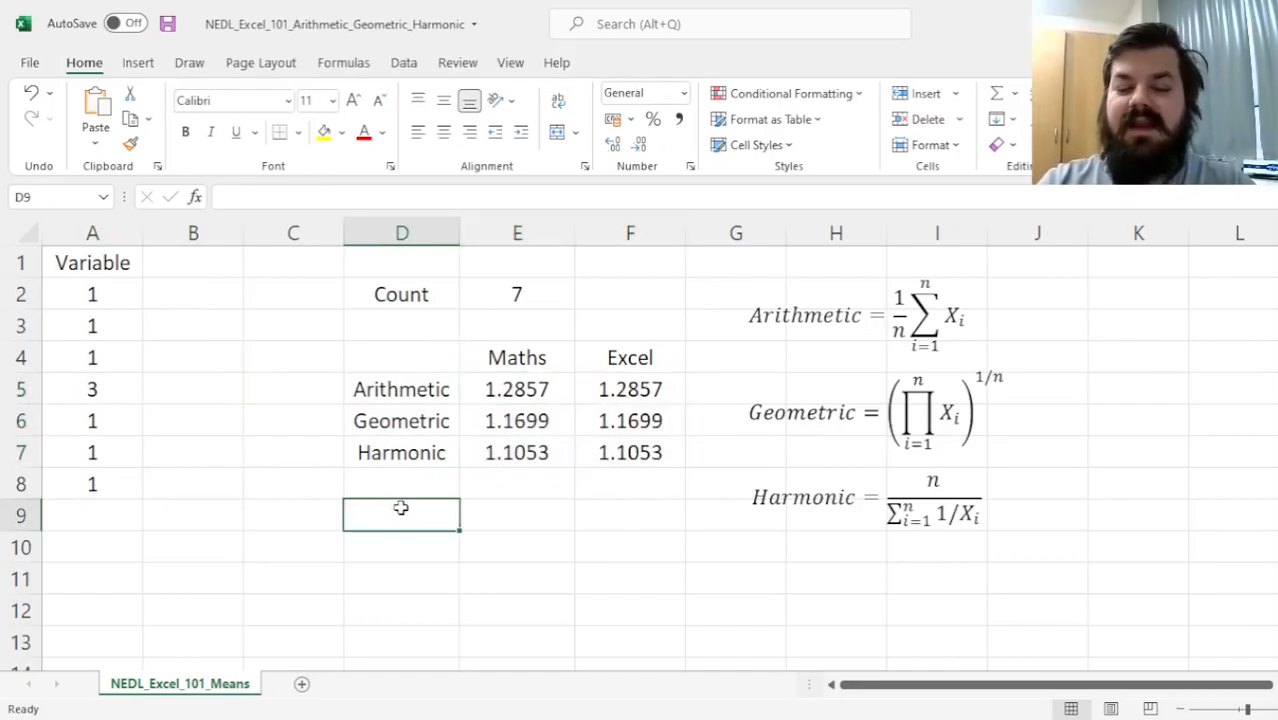